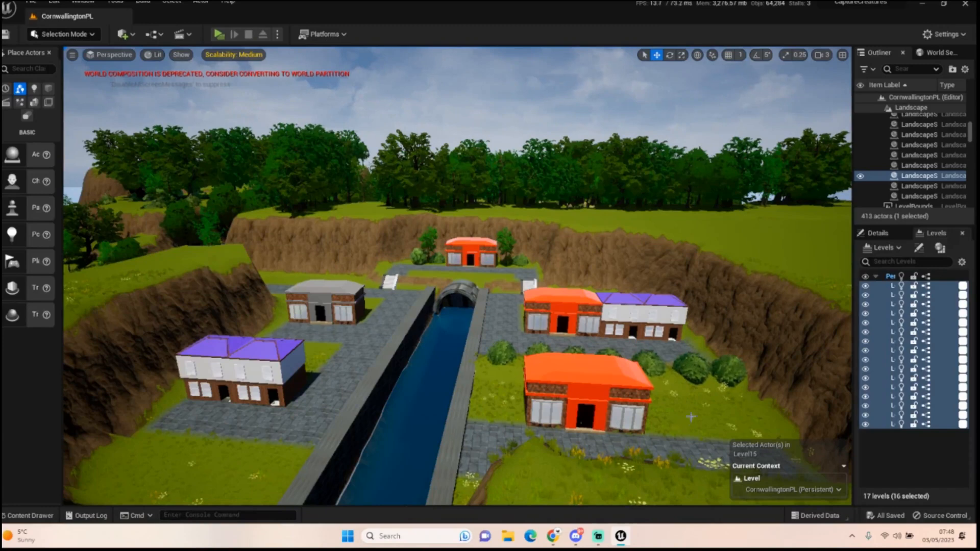
mouse_move(210, 368)
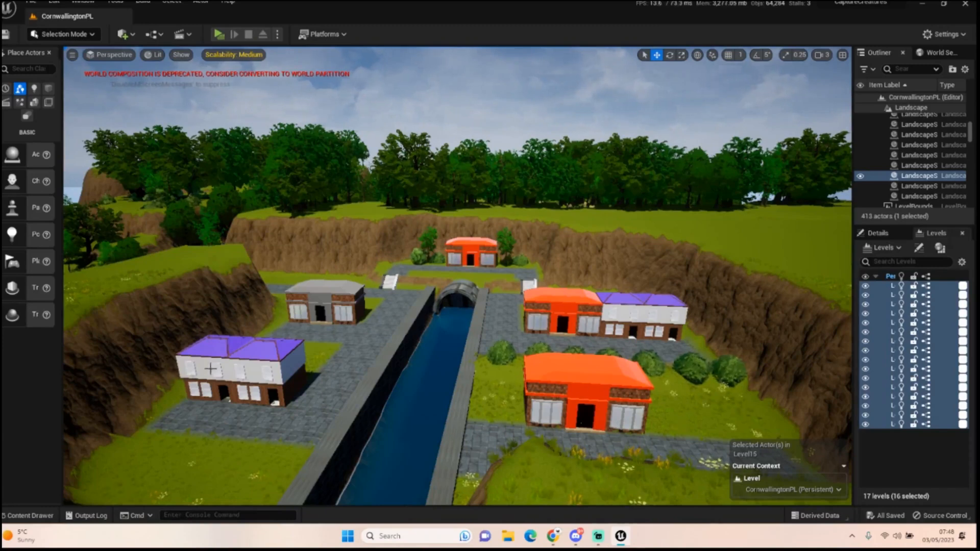
mouse_move(247, 273)
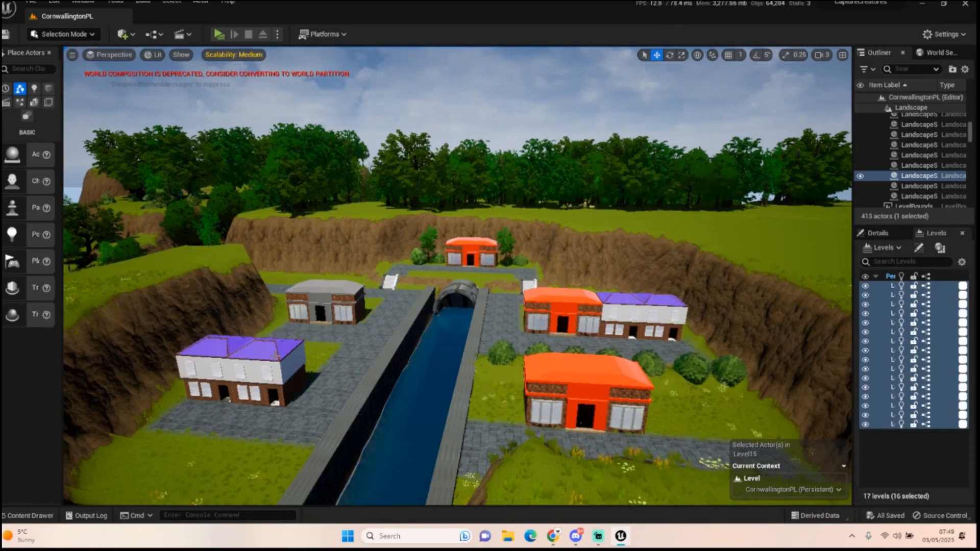
mouse_move(287, 252)
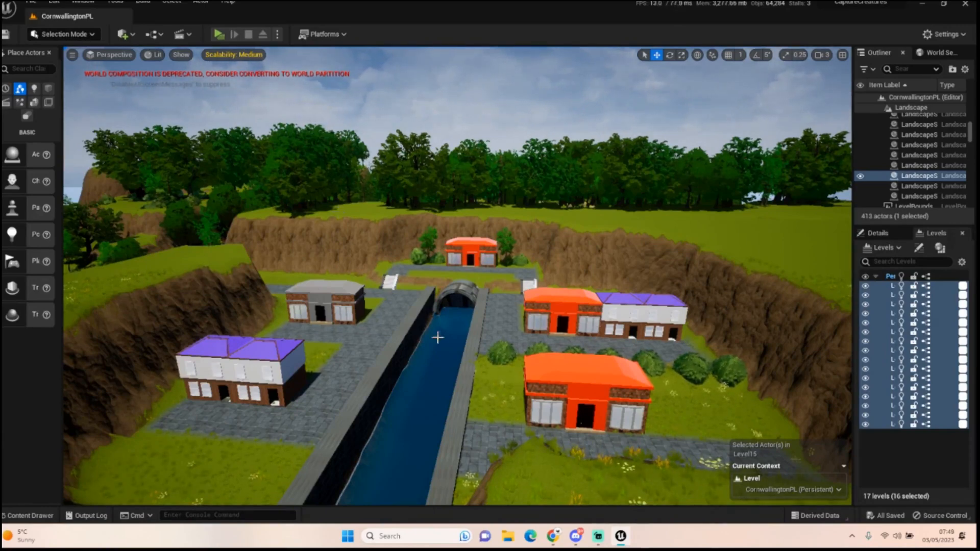
mouse_move(663, 353)
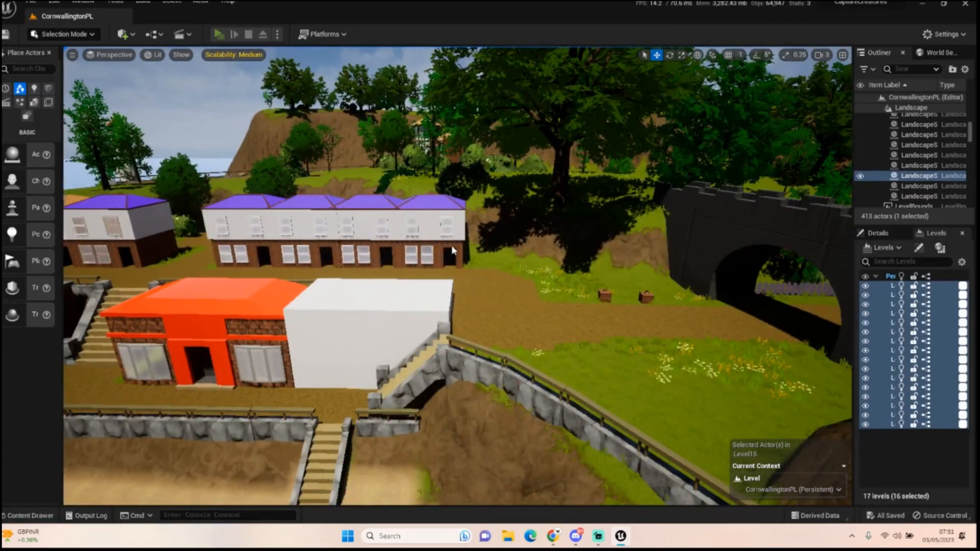
mouse_move(460, 277)
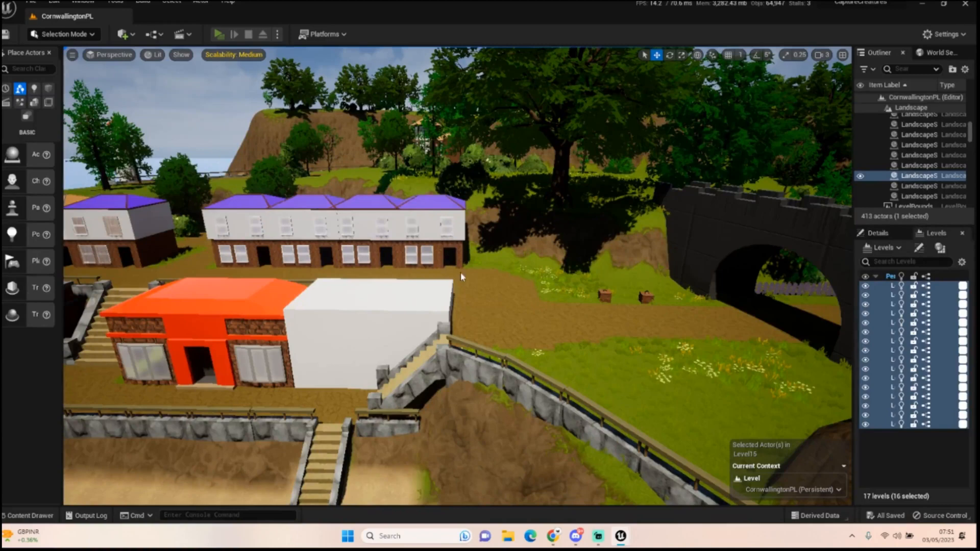
mouse_move(458, 280)
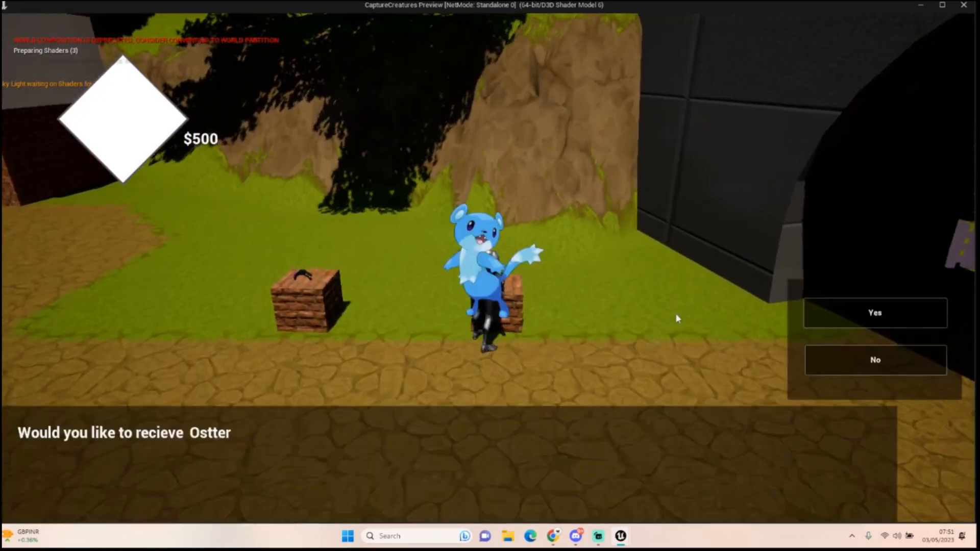
- Accept the Ostter creature offer, attempt Run in battle, then dismiss the runtime error log
click(874, 312)
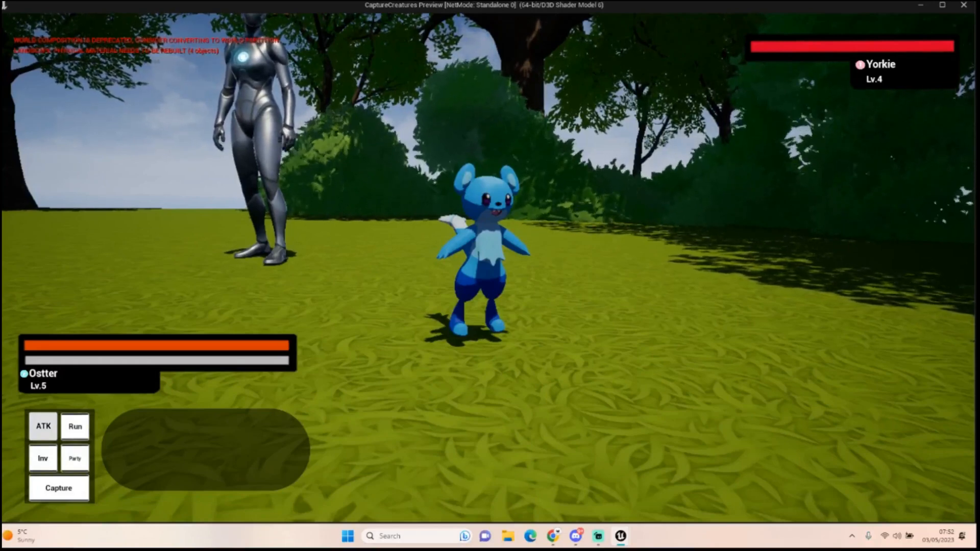
click(75, 426)
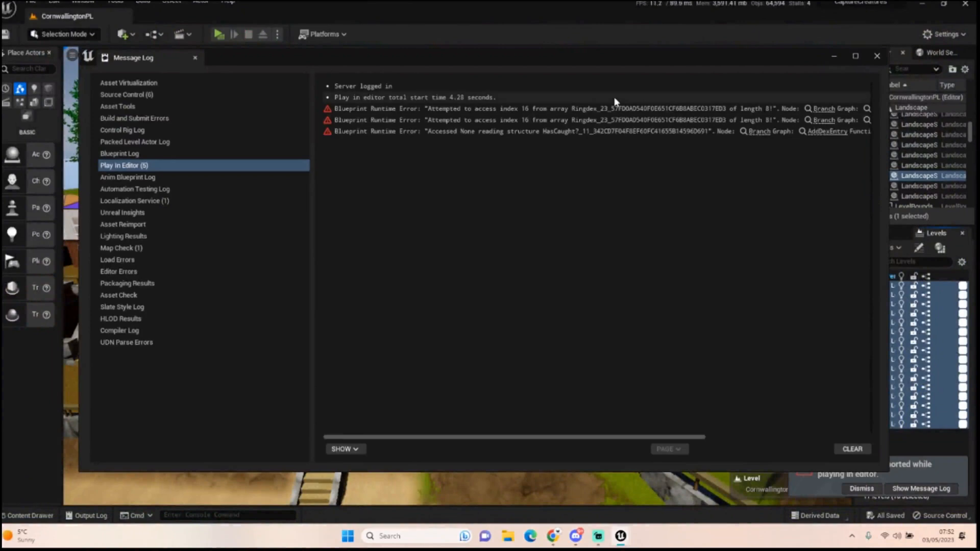
mouse_move(744, 62)
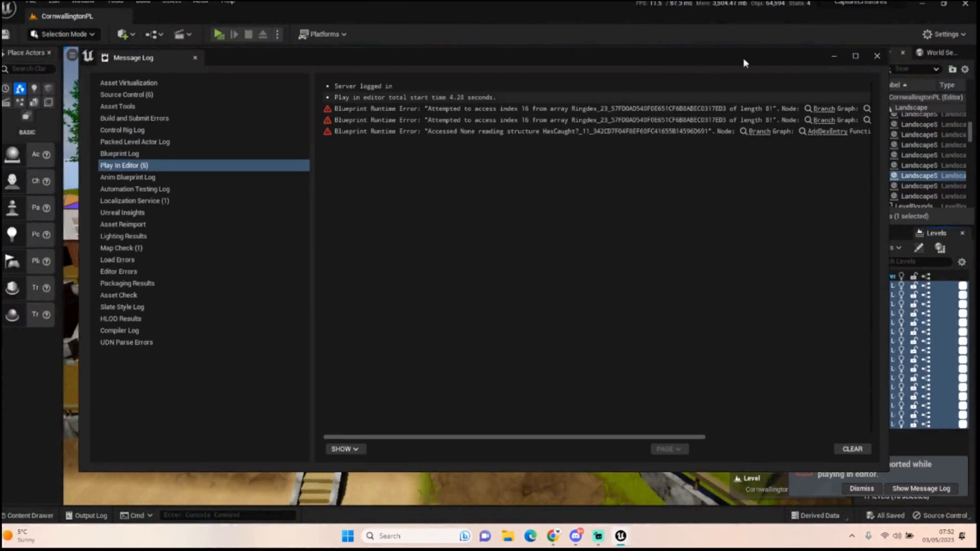
click(876, 56)
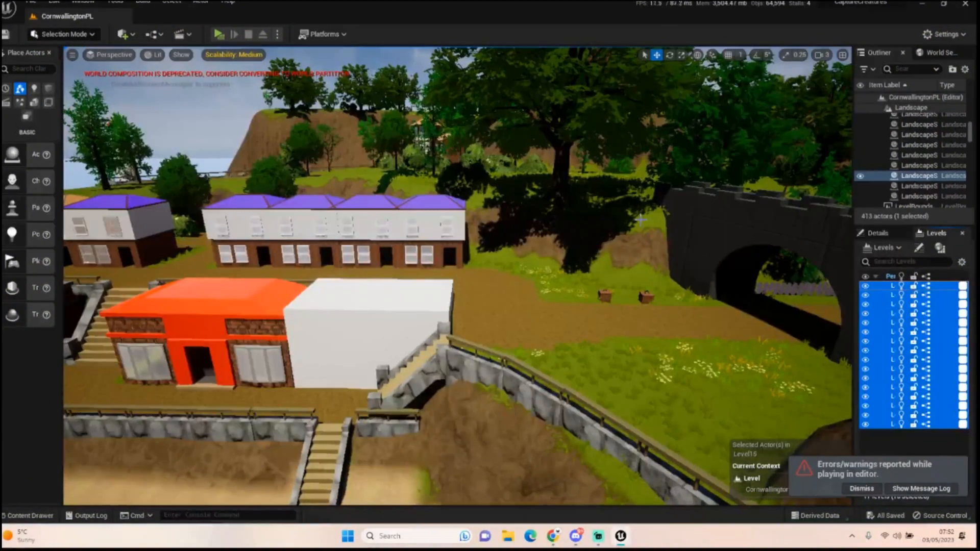
- Cycle through BattleProxyTarget, BattleUI_BPI and Battle_Wid, ending on BattleUI_BPI's Run From Battle function
click(174, 13)
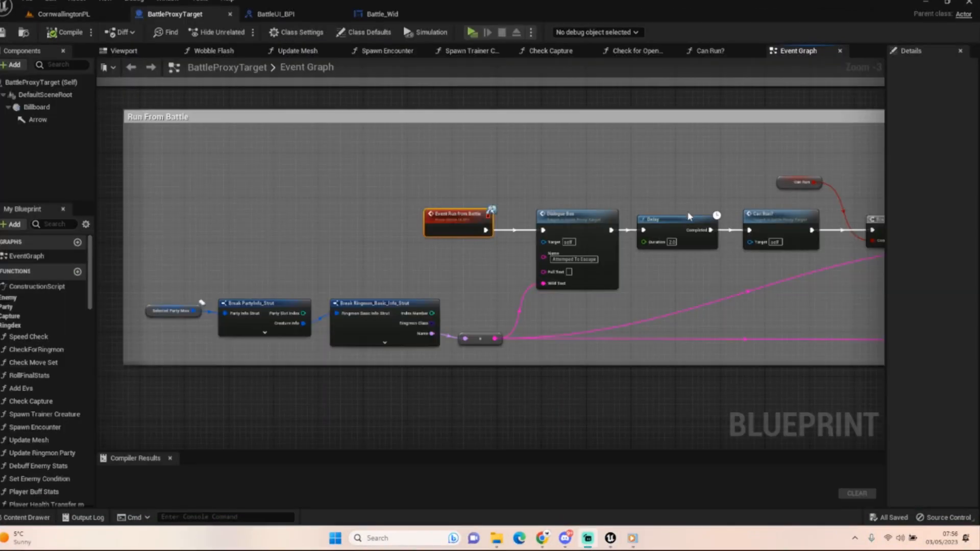
mouse_move(429, 152)
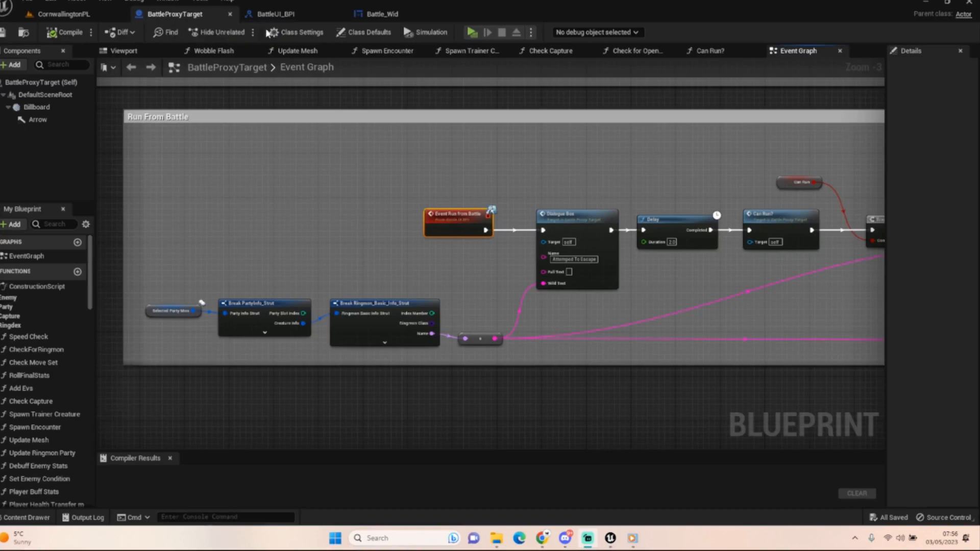
click(274, 13)
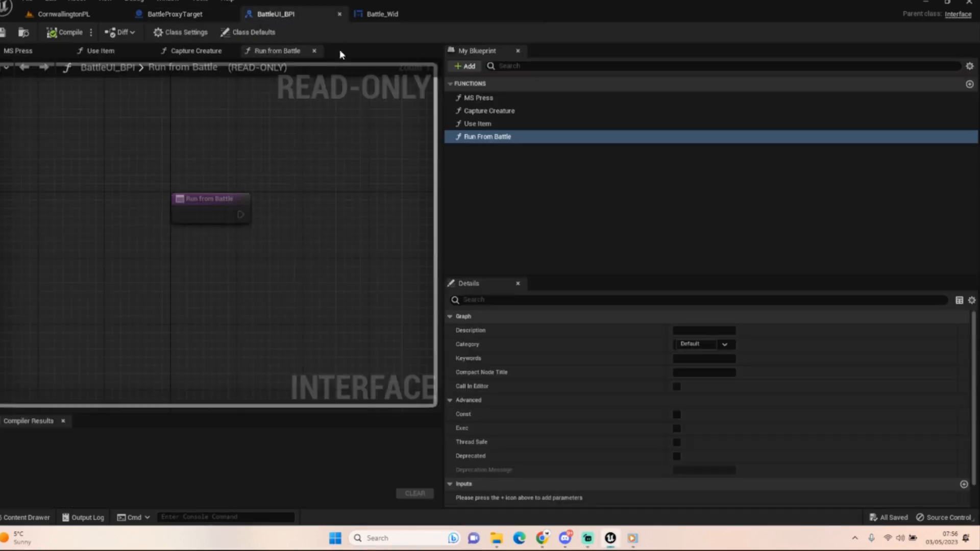
click(381, 13)
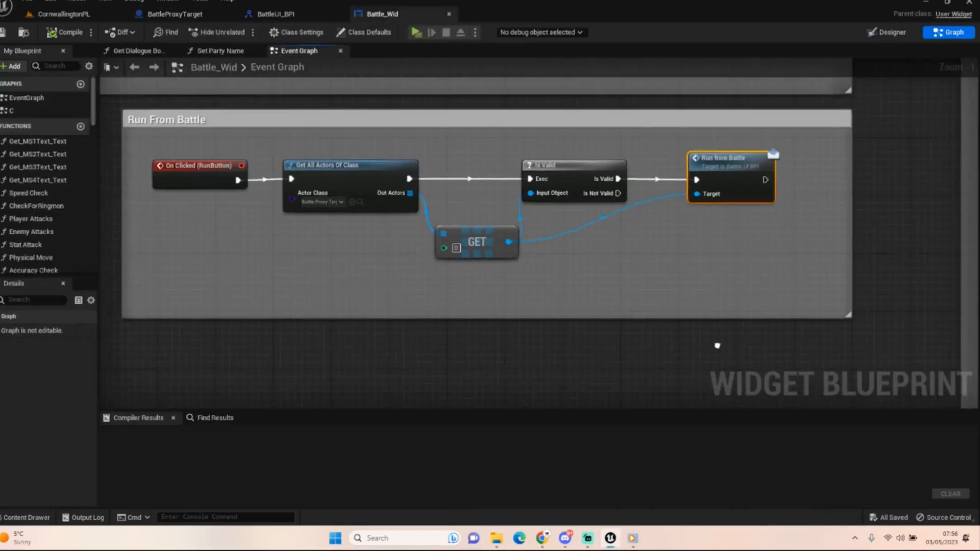
click(274, 14)
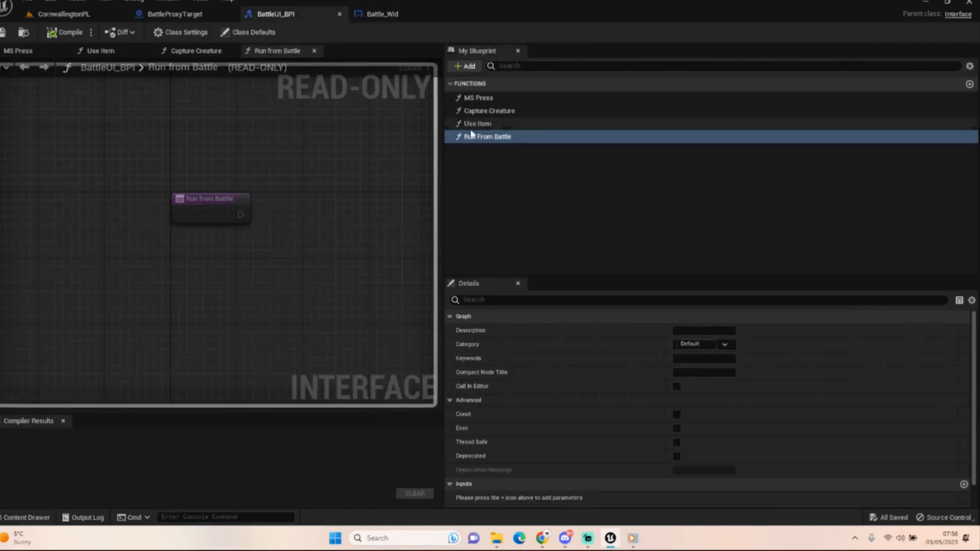
mouse_move(531, 196)
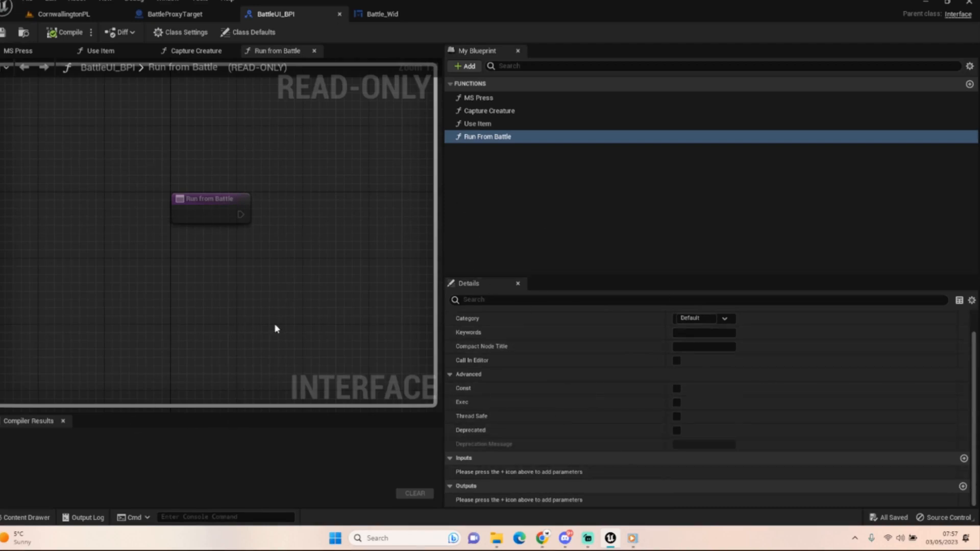
mouse_move(381, 13)
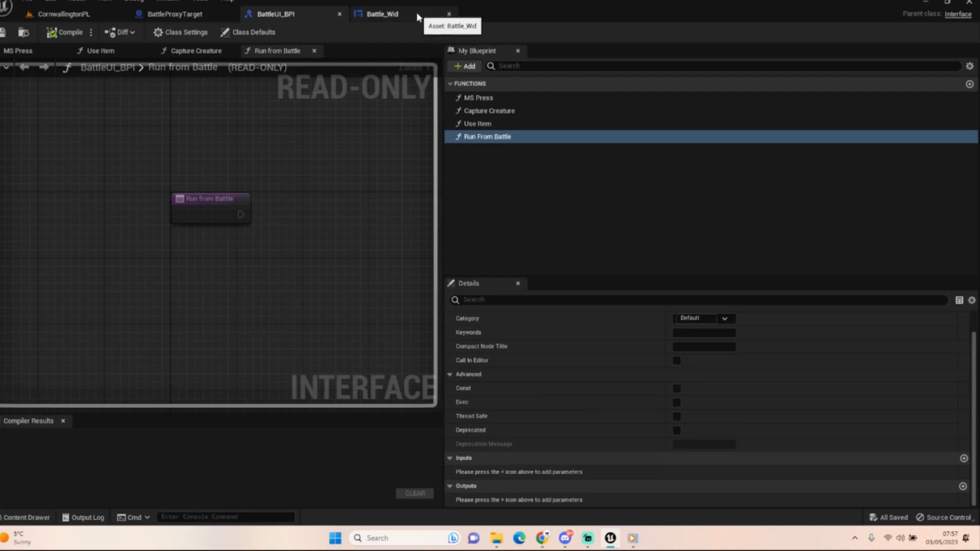
- Show the Battle_Wid event graph's Run From Battle block where RunButton calls the battle proxy
click(380, 13)
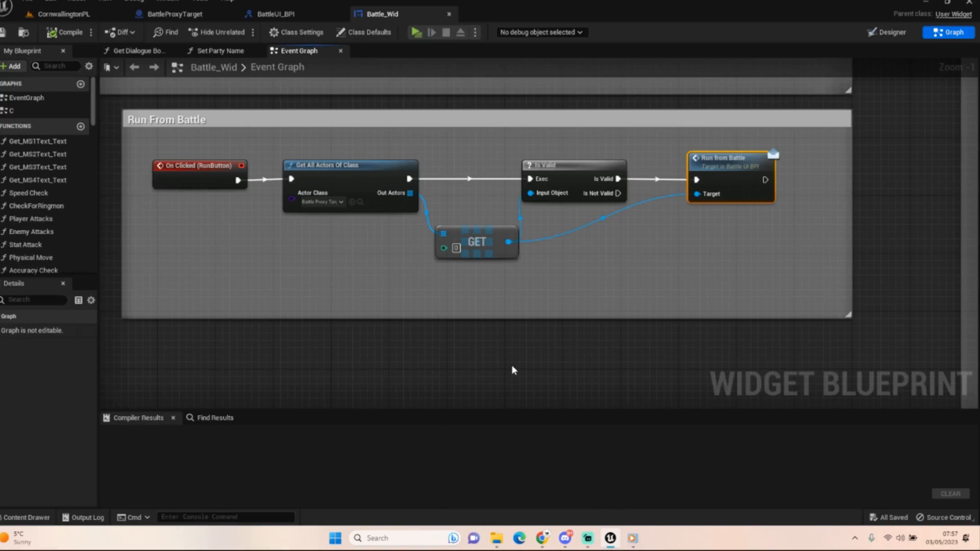
mouse_move(509, 362)
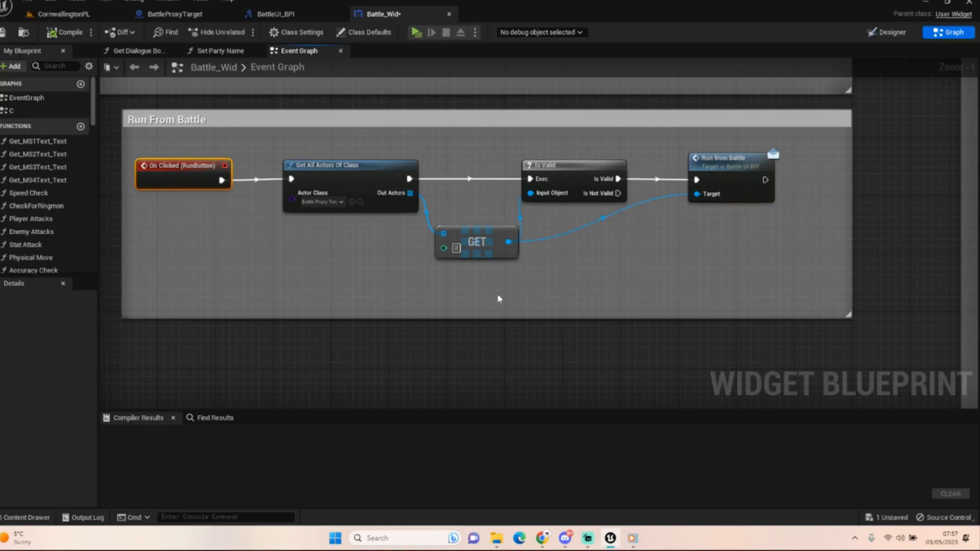
click(573, 165)
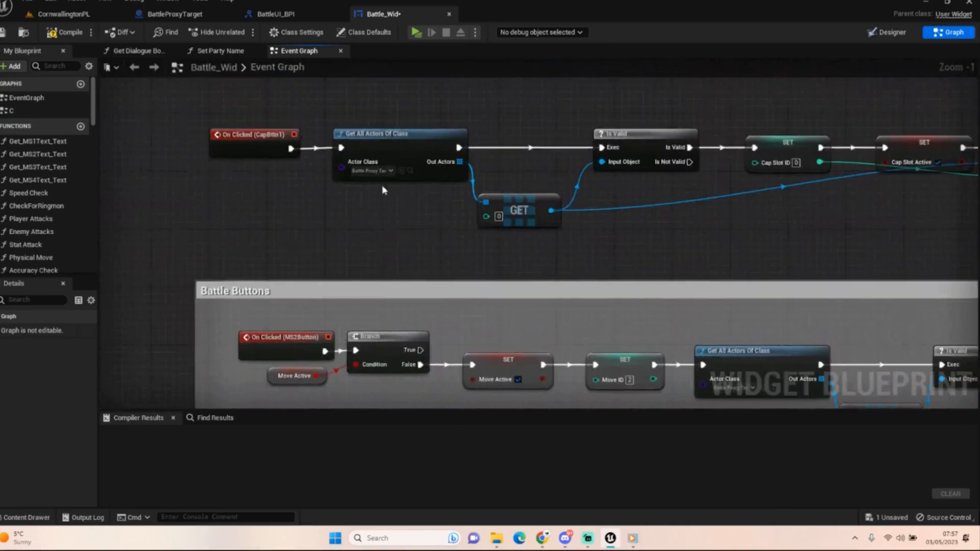
scroll(down, 3)
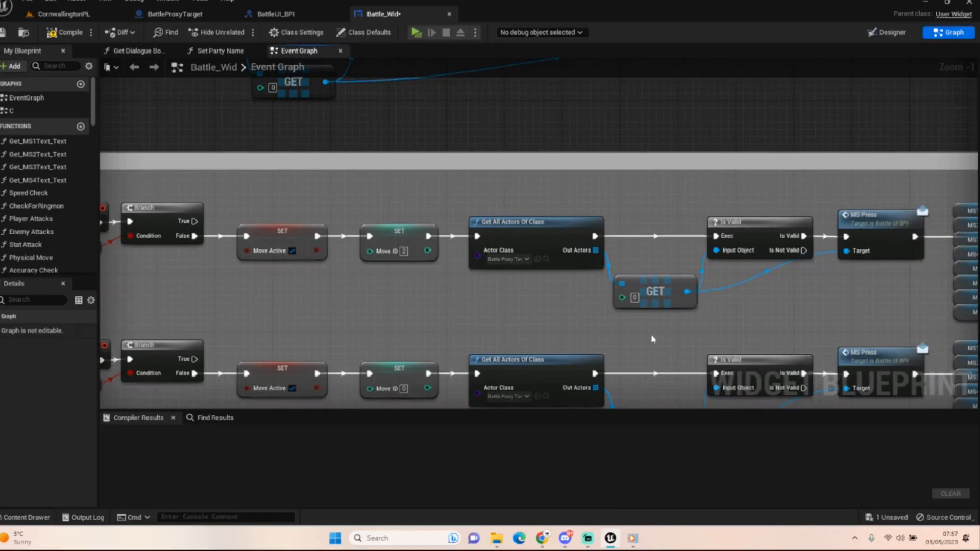
scroll(down, 3)
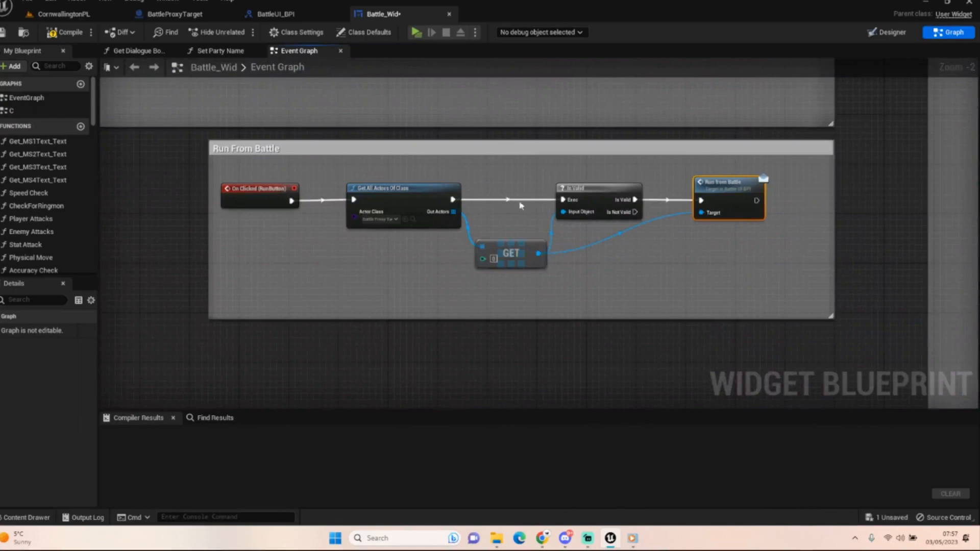
mouse_move(67, 32)
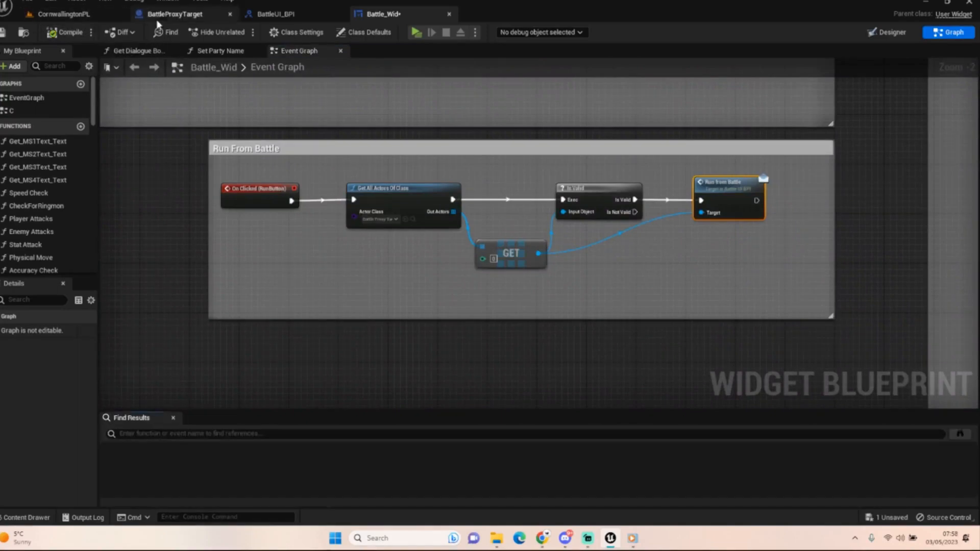
click(174, 13)
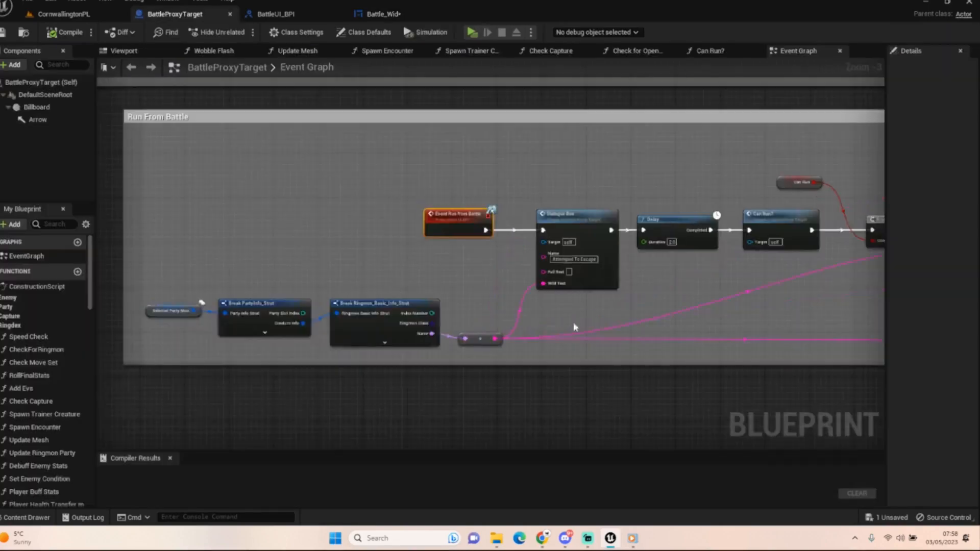
mouse_move(815, 297)
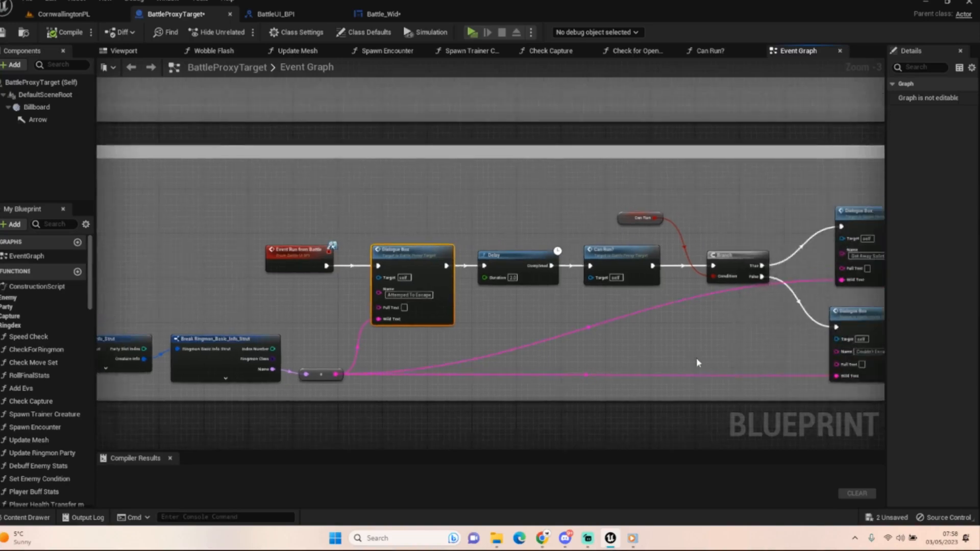
mouse_move(633, 394)
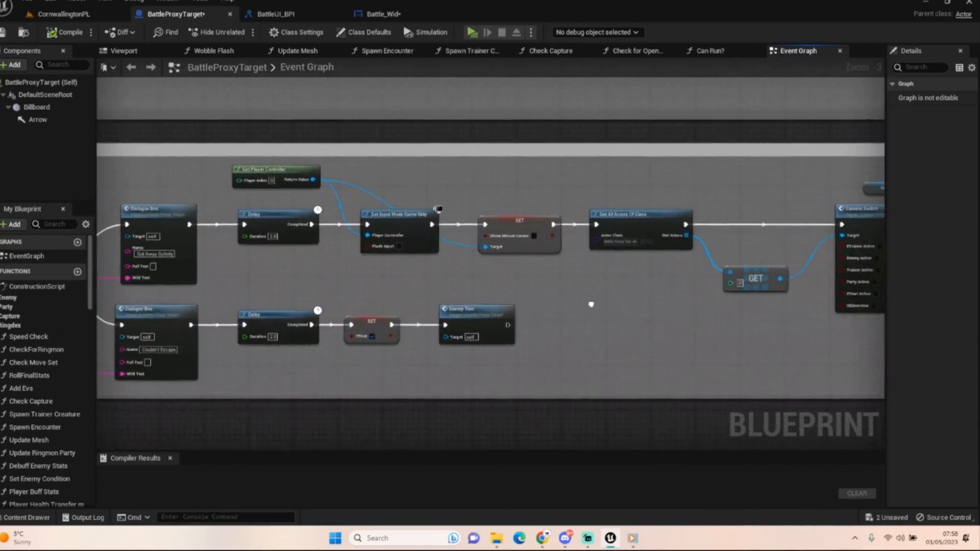
mouse_move(592, 308)
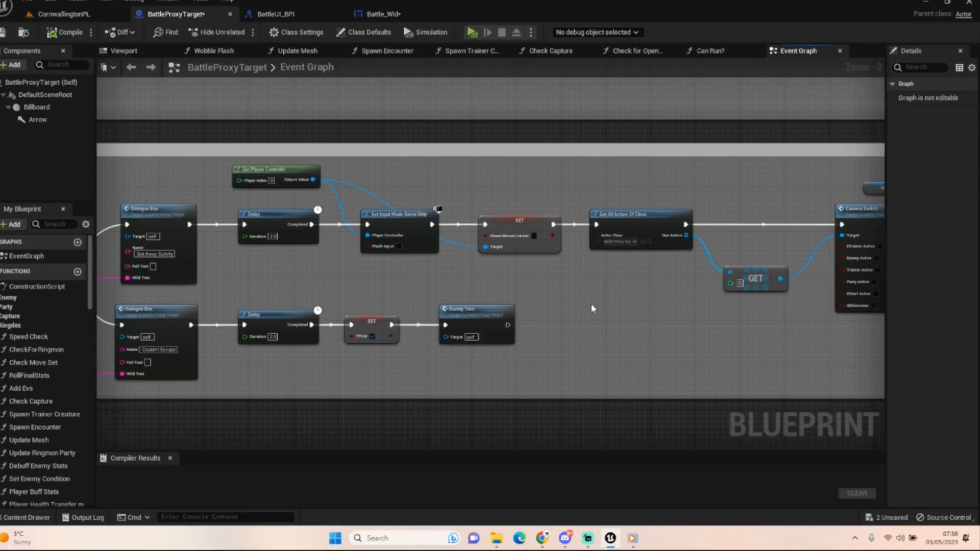
mouse_move(579, 349)
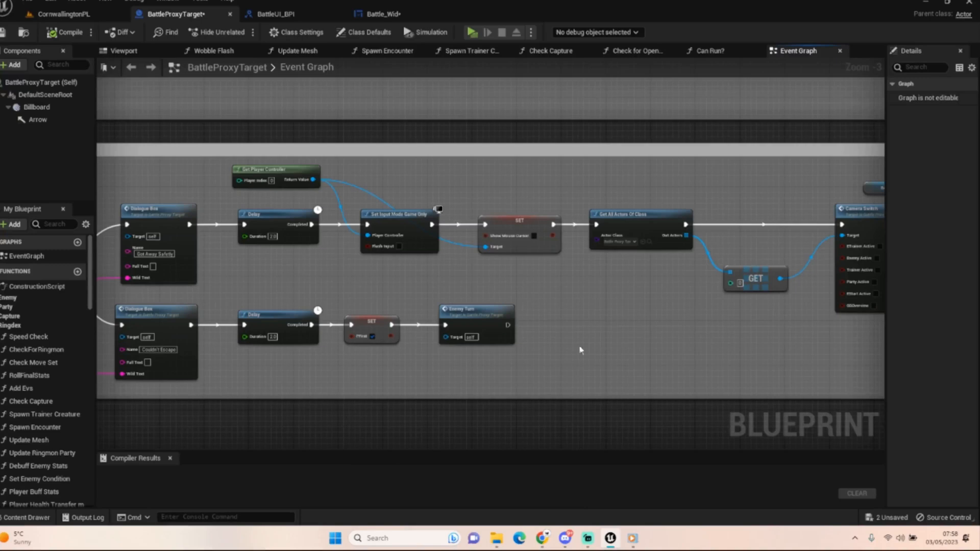
mouse_move(395, 394)
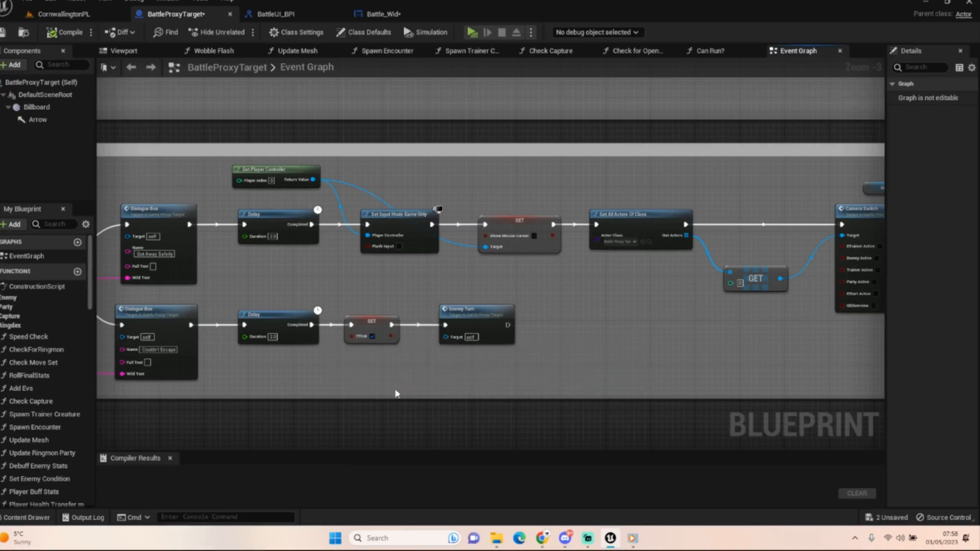
mouse_move(385, 313)
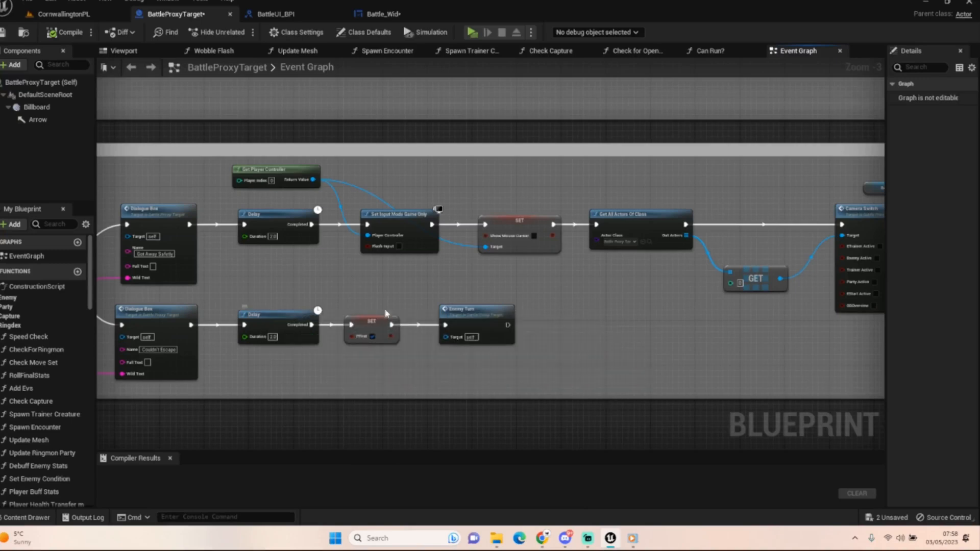
mouse_move(222, 172)
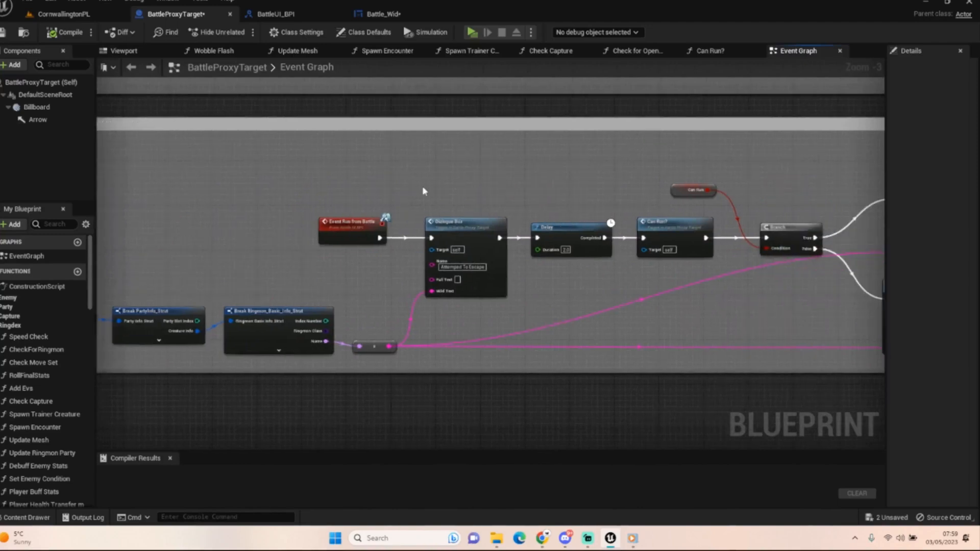
click(465, 222)
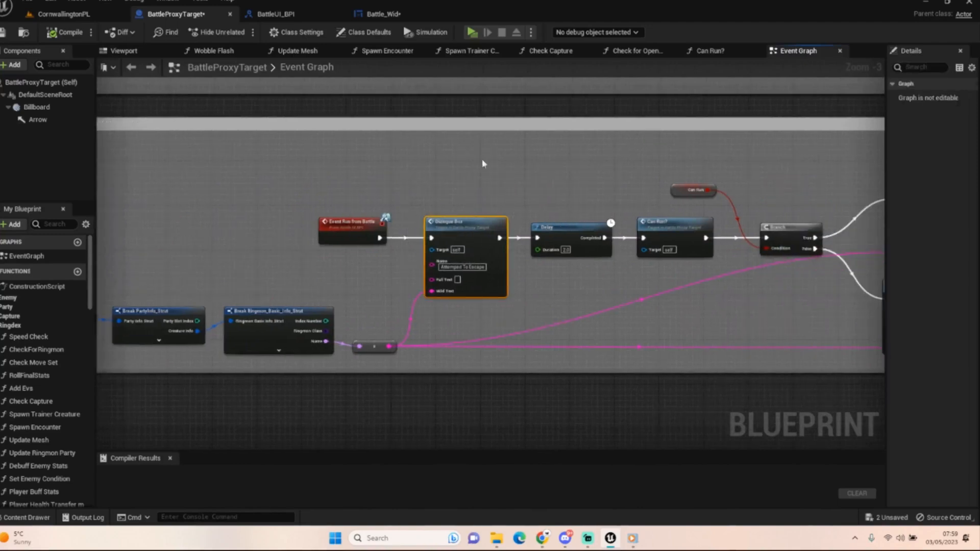
scroll(down, 3)
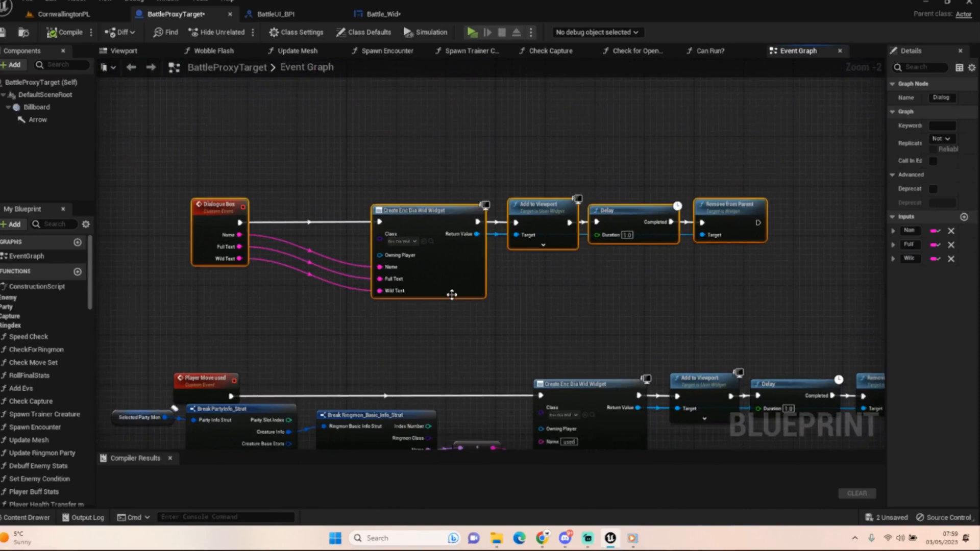
mouse_move(626, 202)
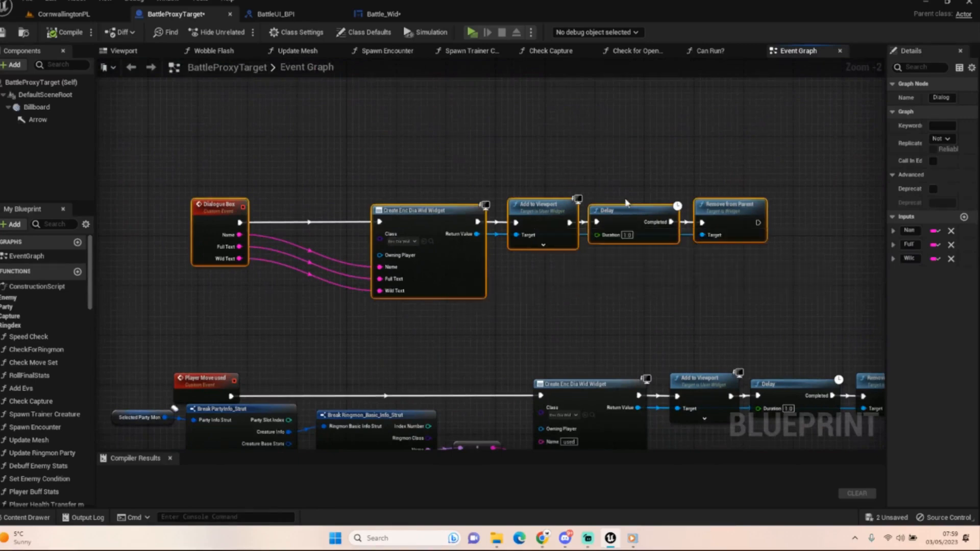
mouse_move(725, 129)
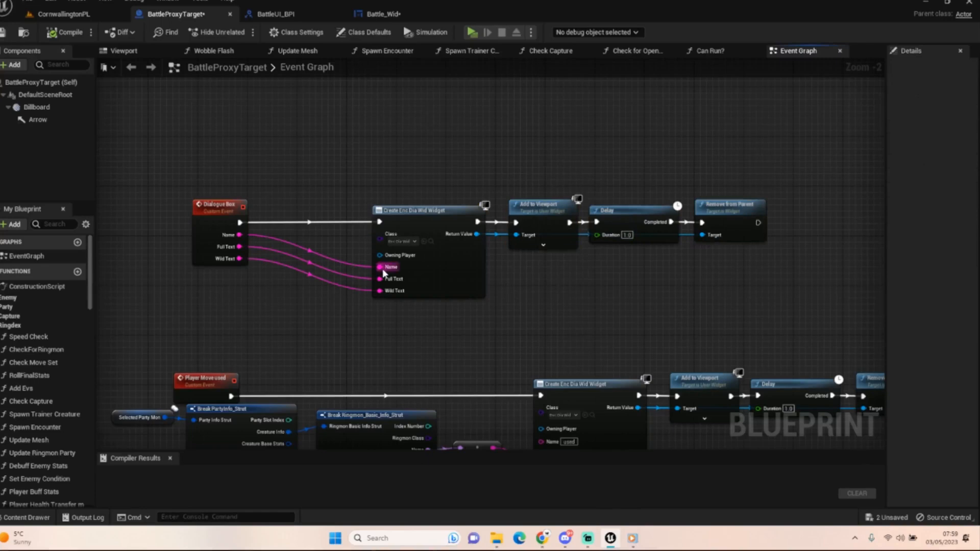
scroll(down, 3)
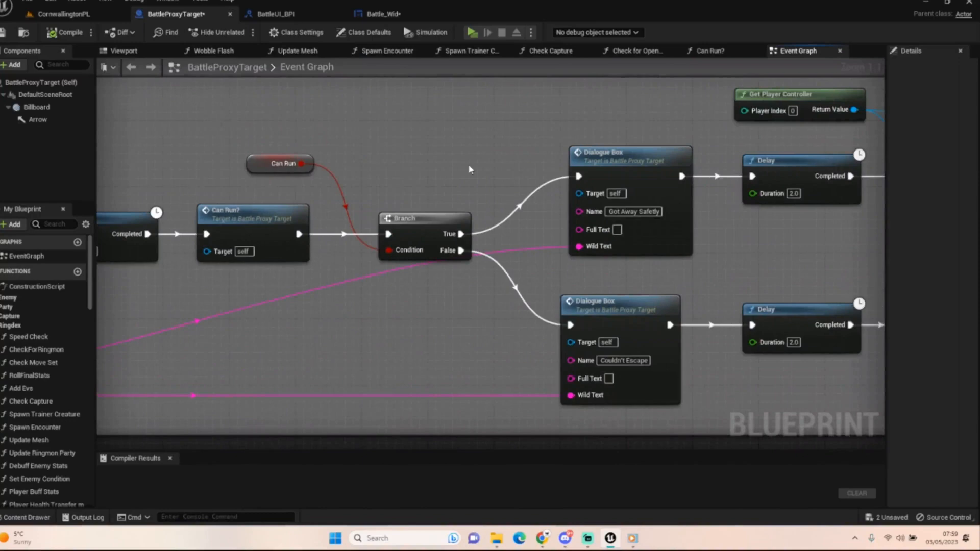
mouse_move(365, 135)
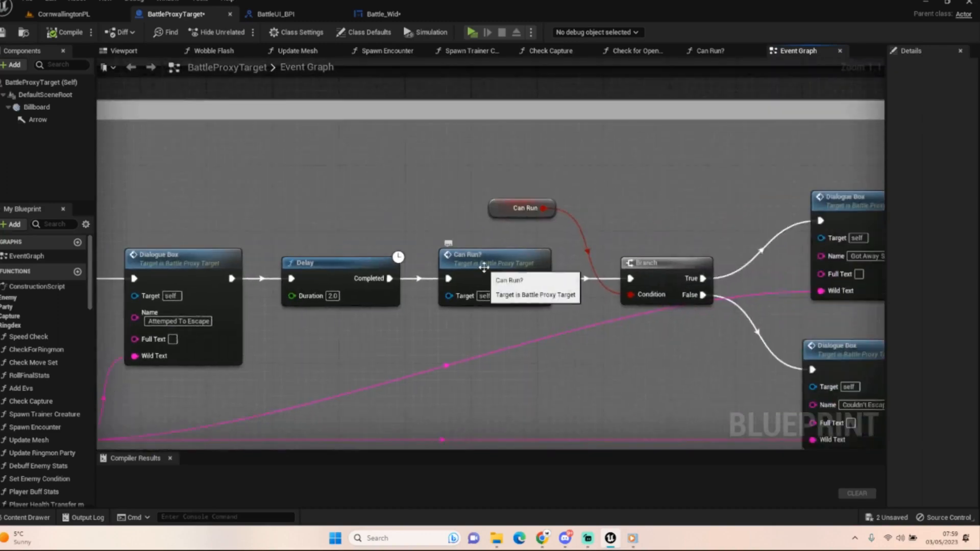
click(494, 256)
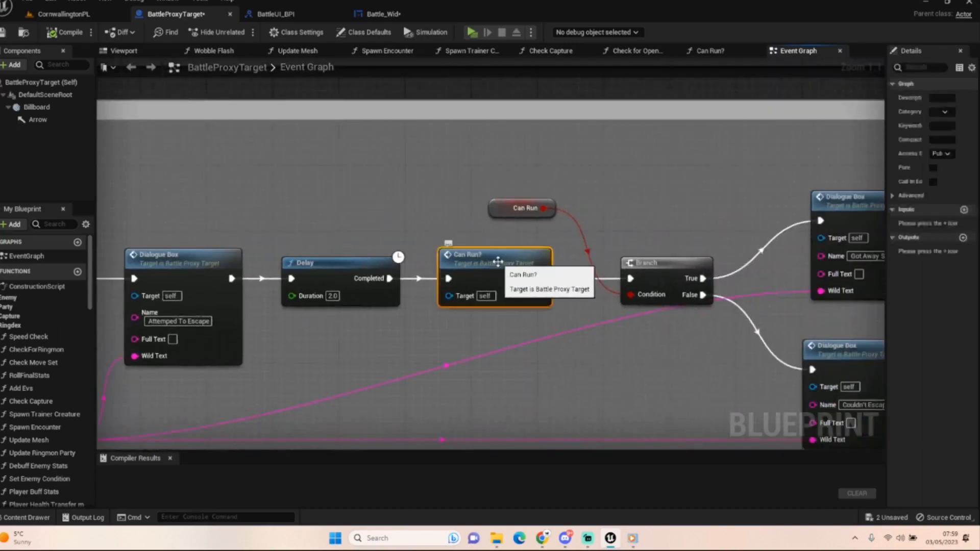
- Open the Can Run? function graph from its node in the Event Graph
double_click(496, 254)
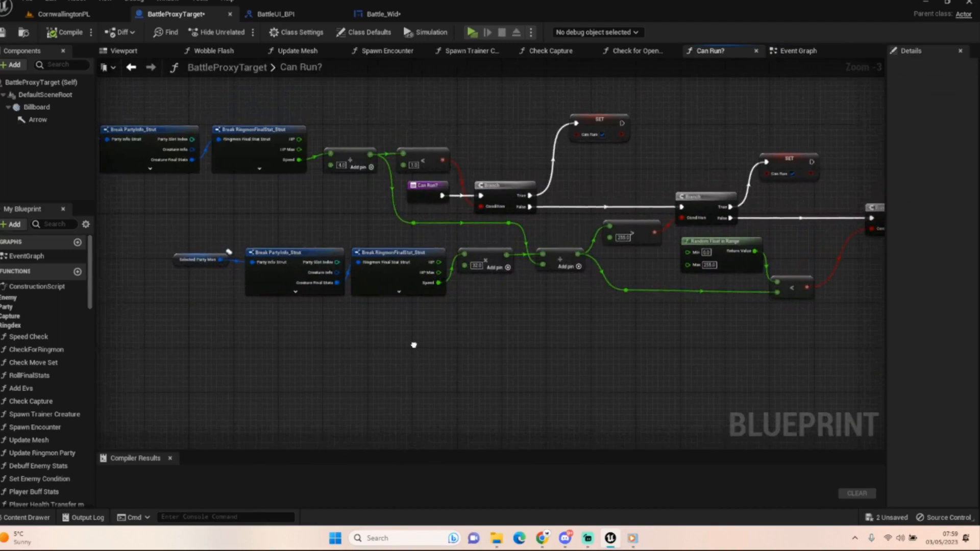
mouse_move(413, 344)
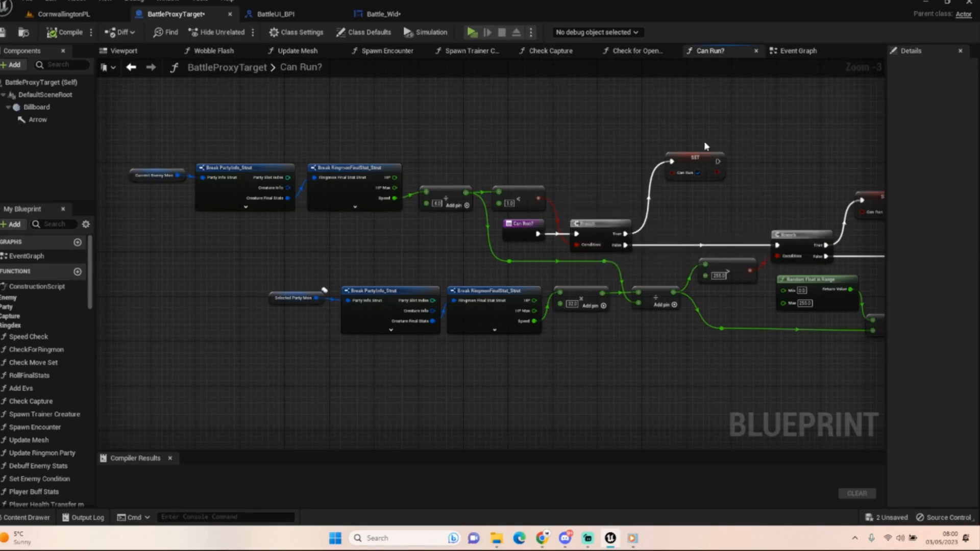
mouse_move(680, 226)
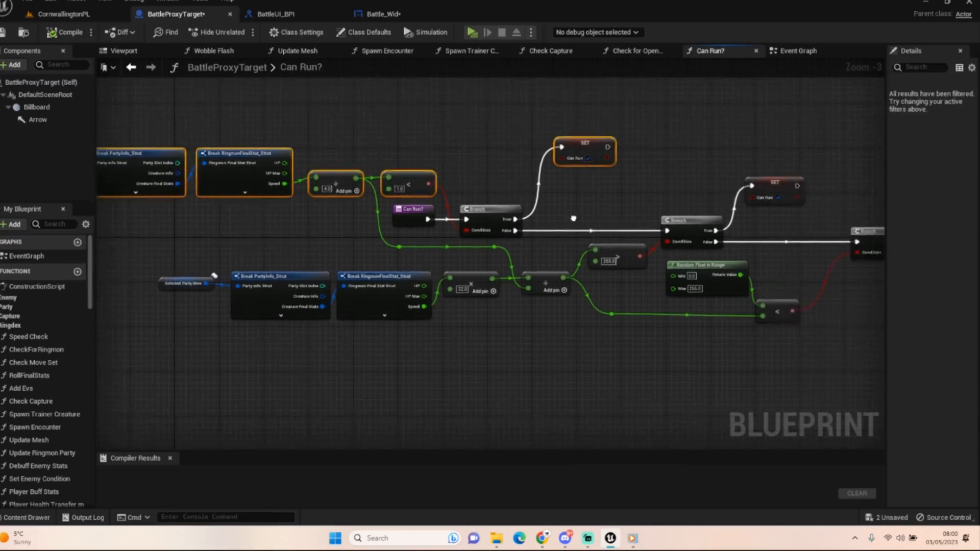
mouse_move(687, 228)
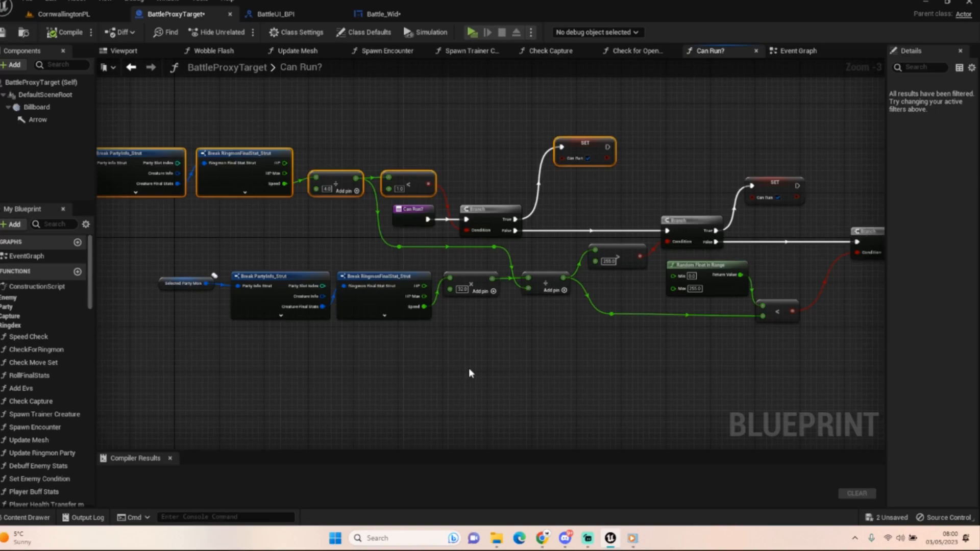
mouse_move(164, 321)
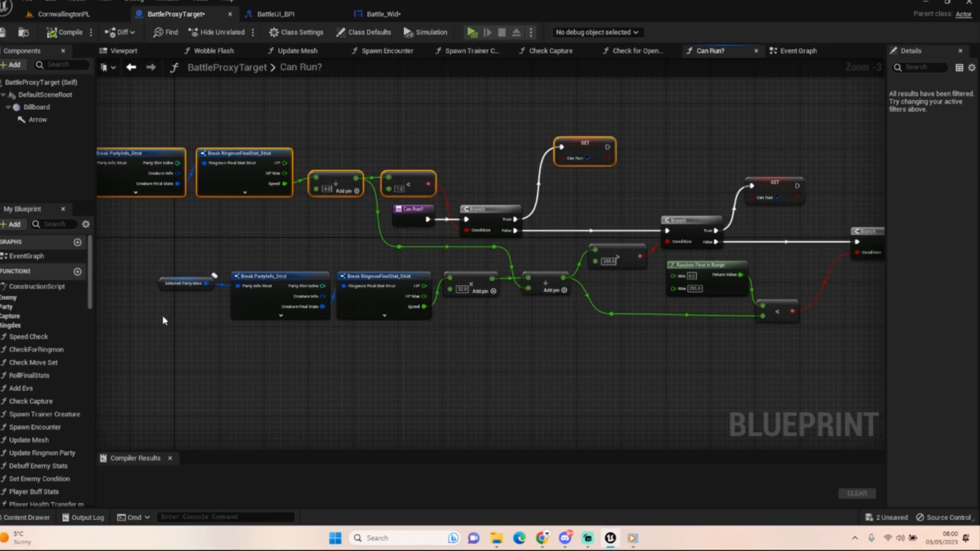
mouse_move(147, 260)
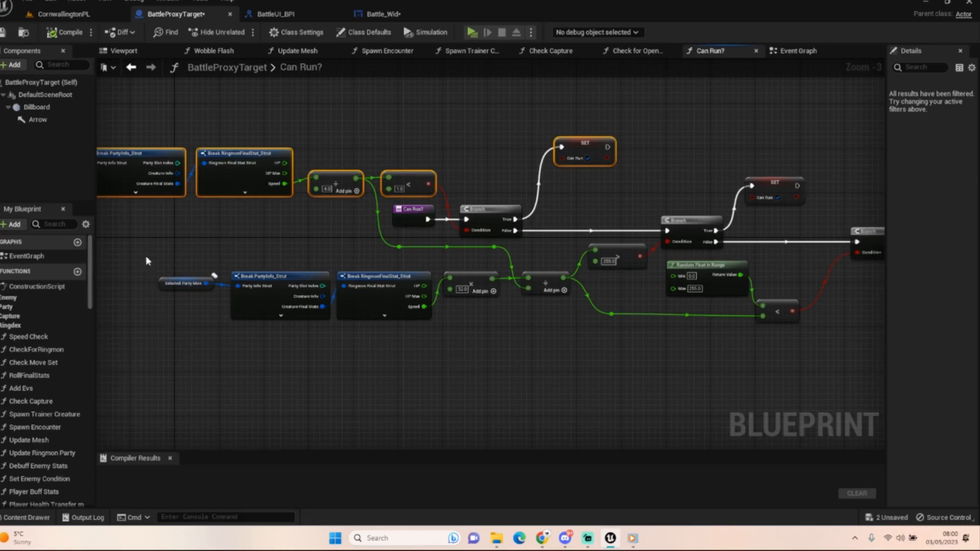
drag(146, 258, 380, 352)
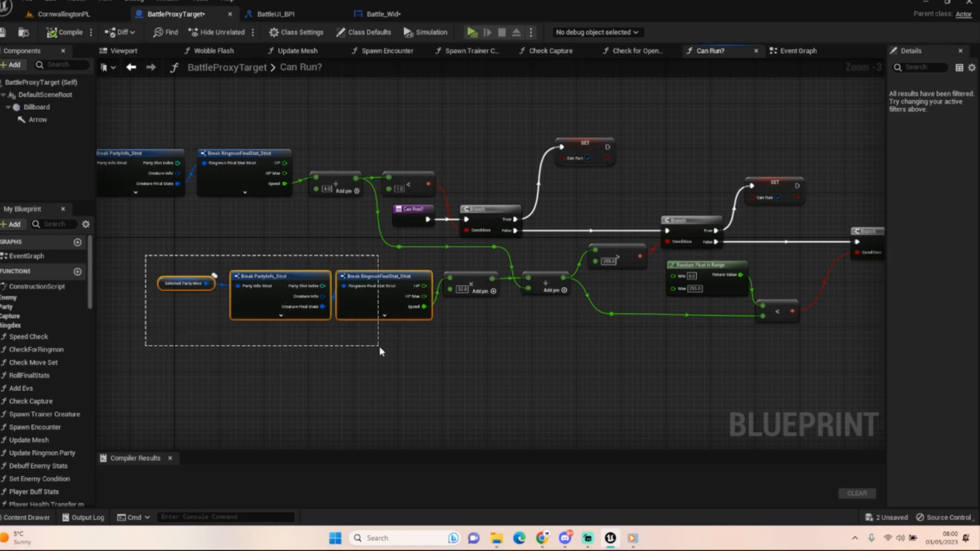
mouse_move(412, 321)
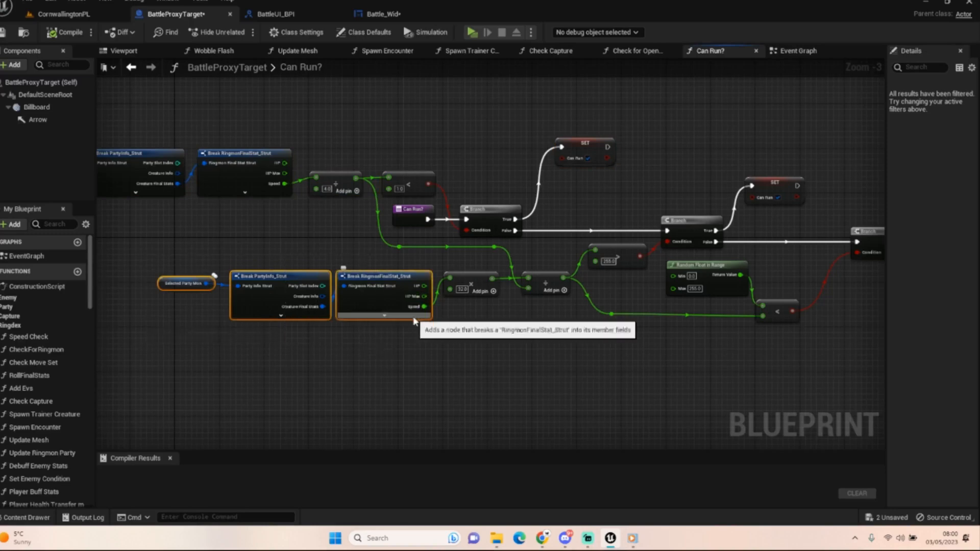
mouse_move(465, 325)
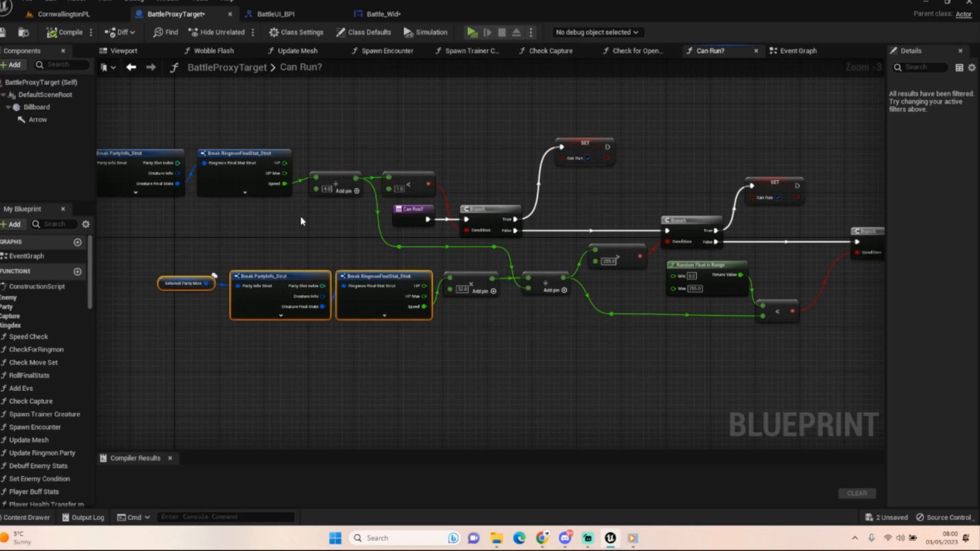
mouse_move(294, 217)
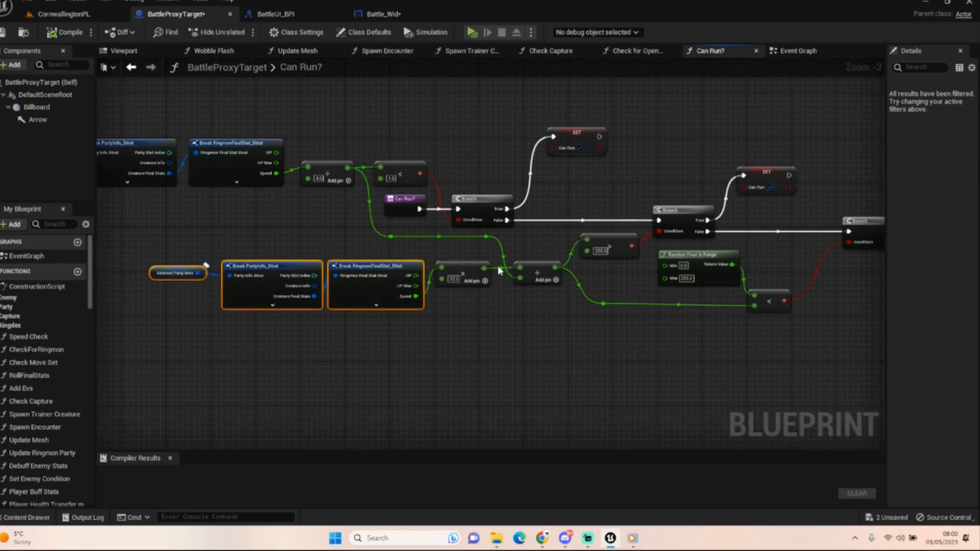
mouse_move(619, 245)
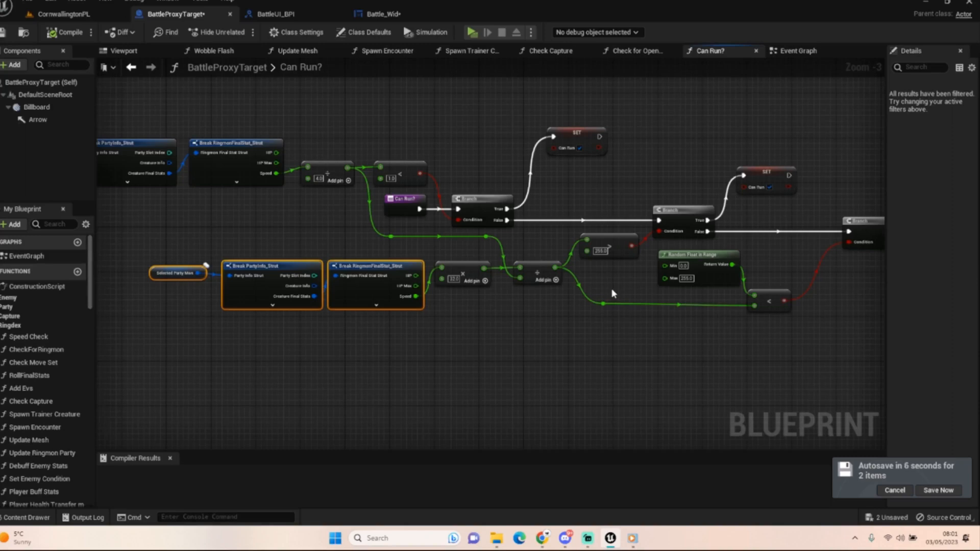
mouse_move(721, 154)
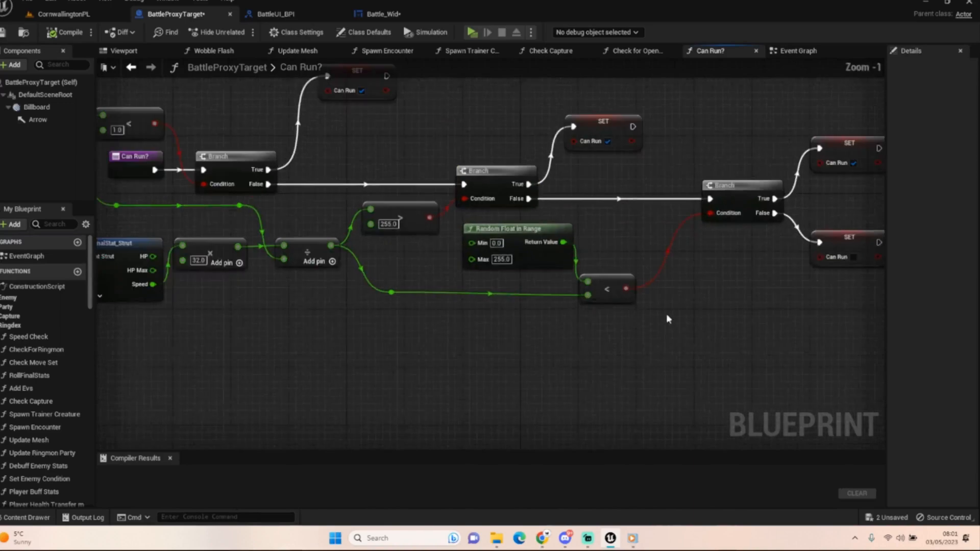
mouse_move(613, 289)
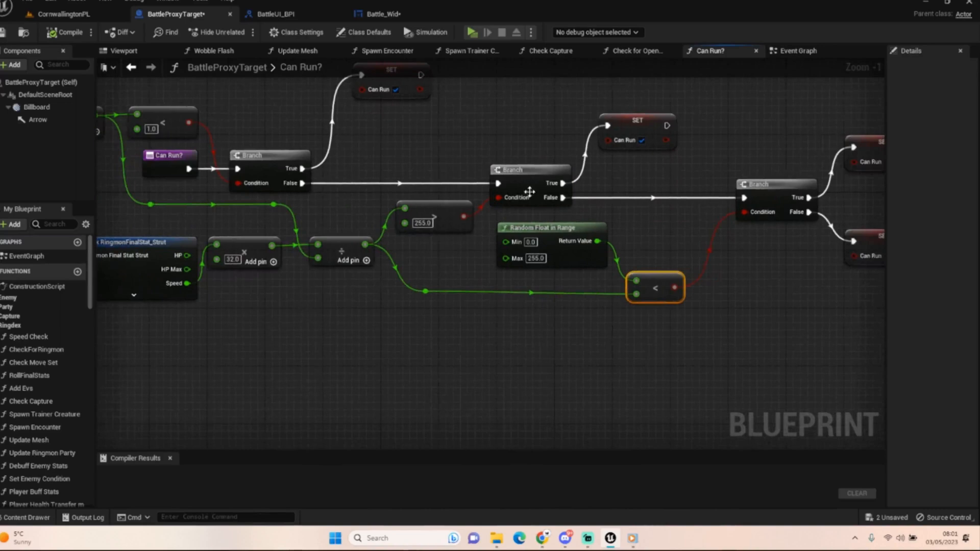
mouse_move(341, 243)
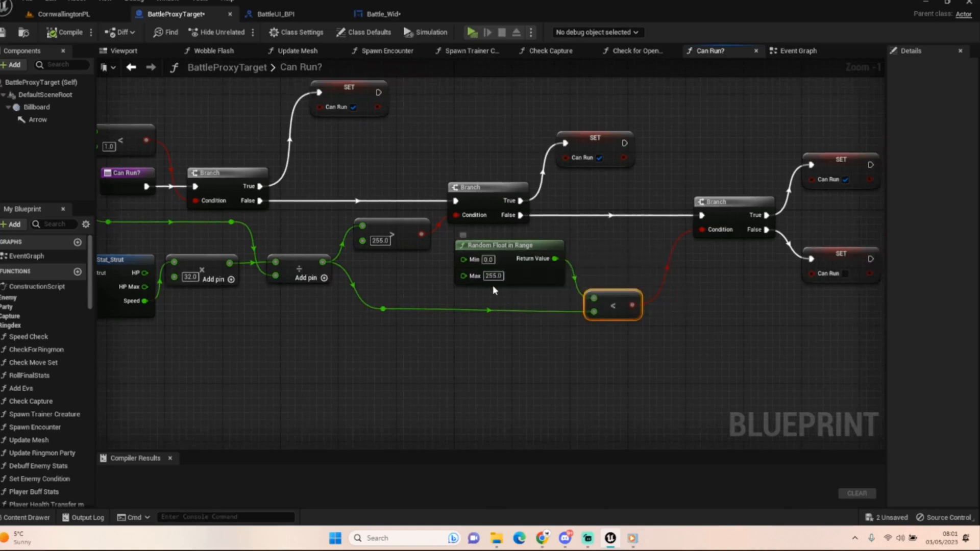
mouse_move(614, 318)
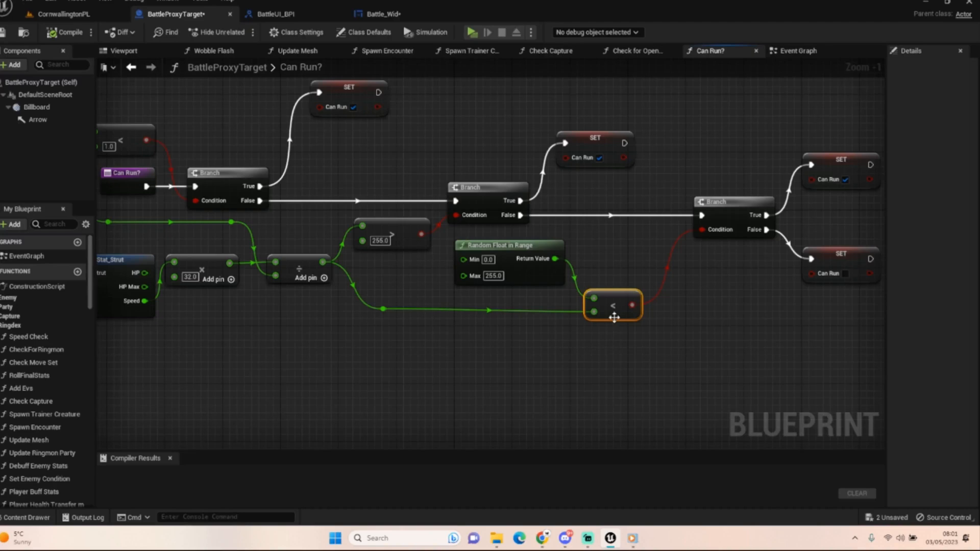
drag(612, 305, 619, 298)
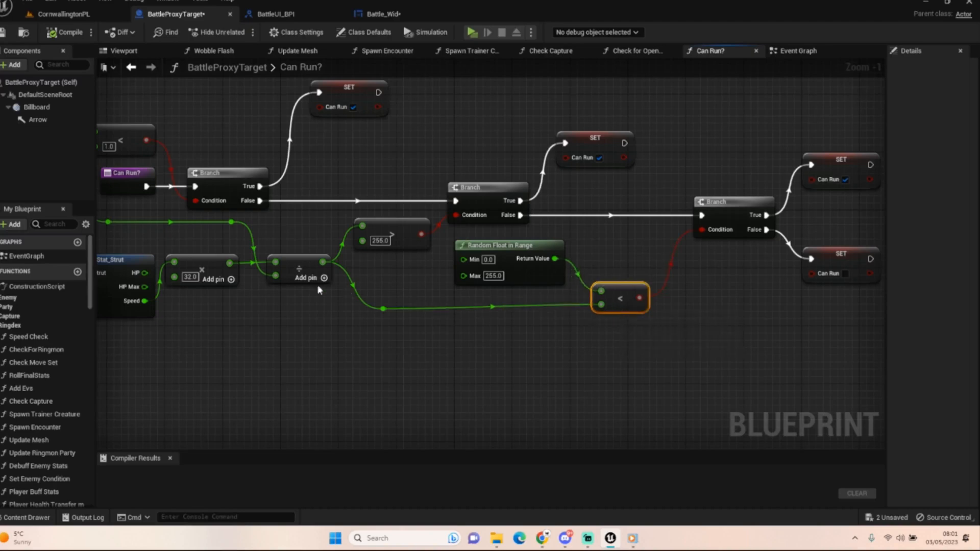
mouse_move(854, 157)
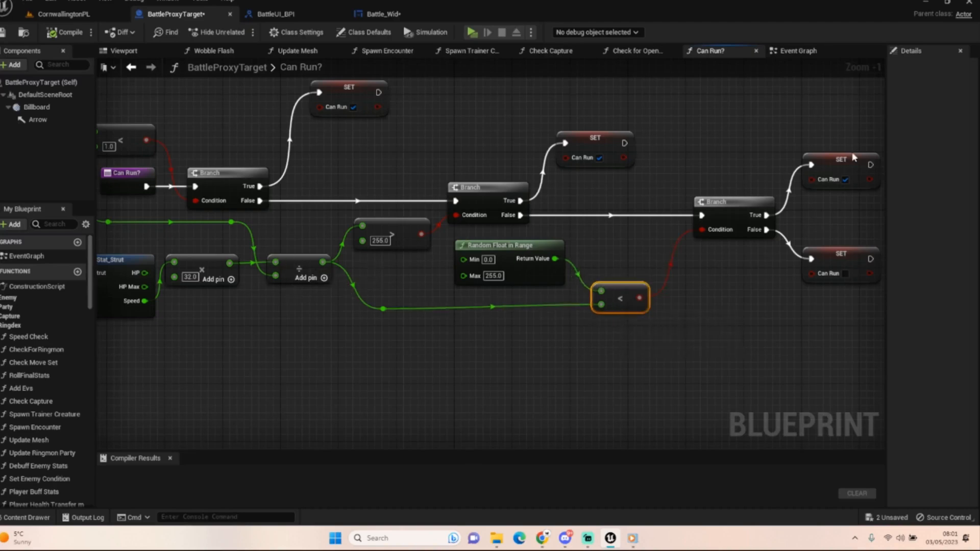
mouse_move(764, 313)
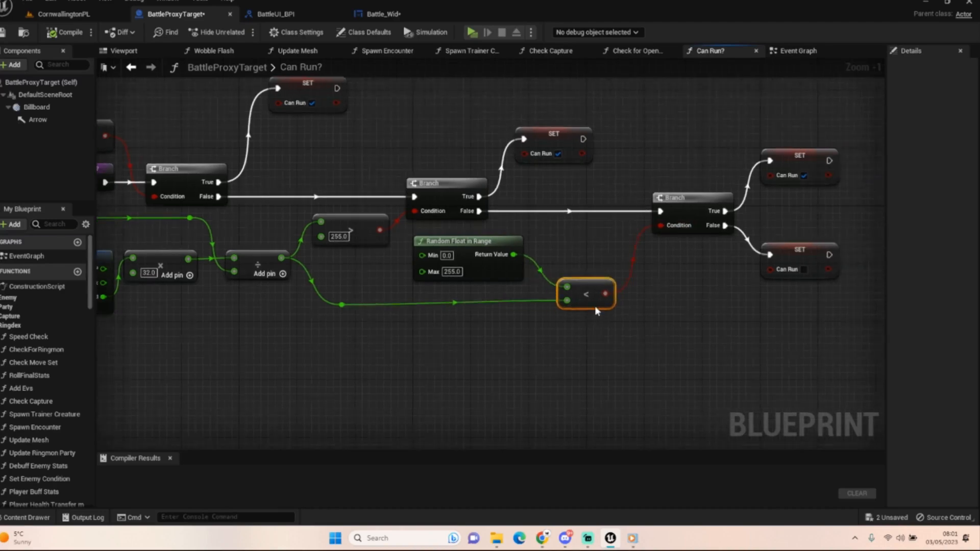
drag(586, 294, 578, 302)
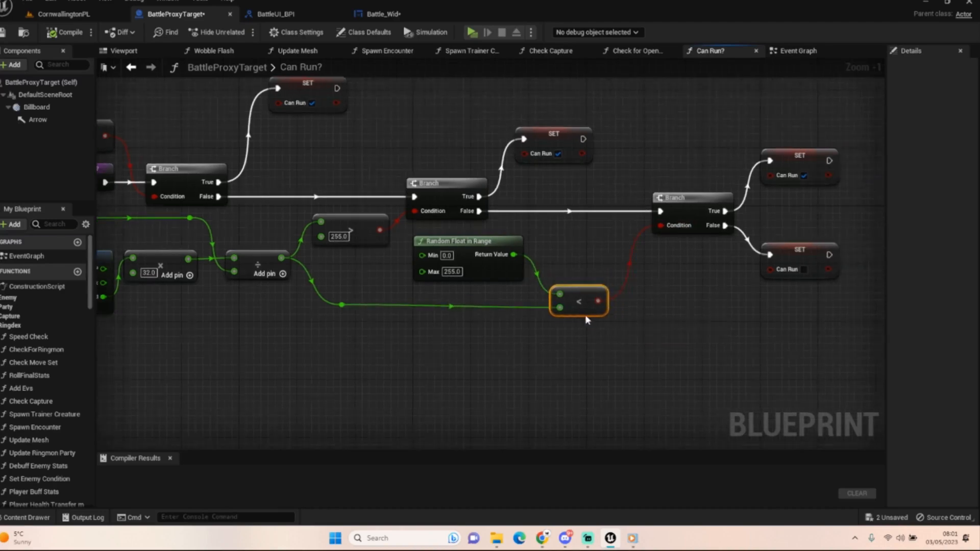
mouse_move(586, 302)
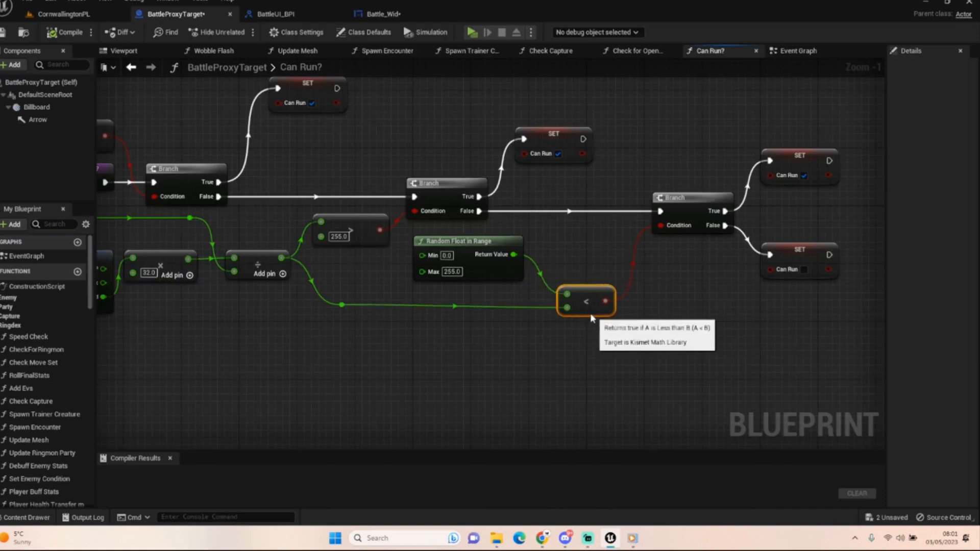
scroll(down, 3)
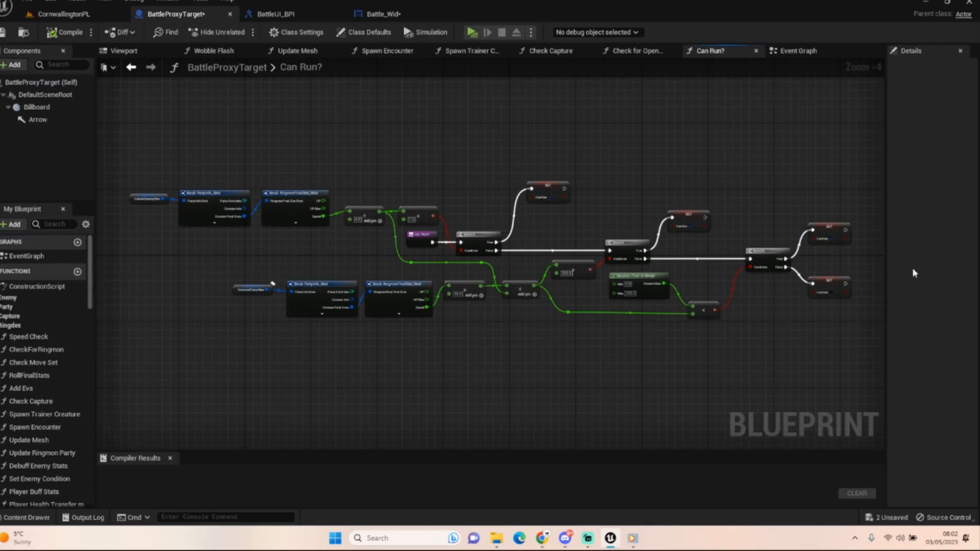
mouse_move(673, 377)
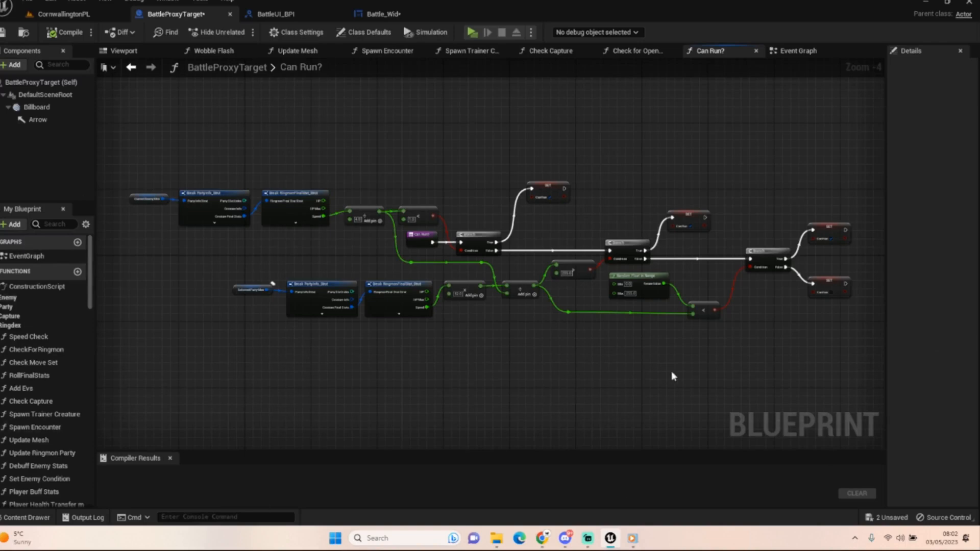
mouse_move(370, 283)
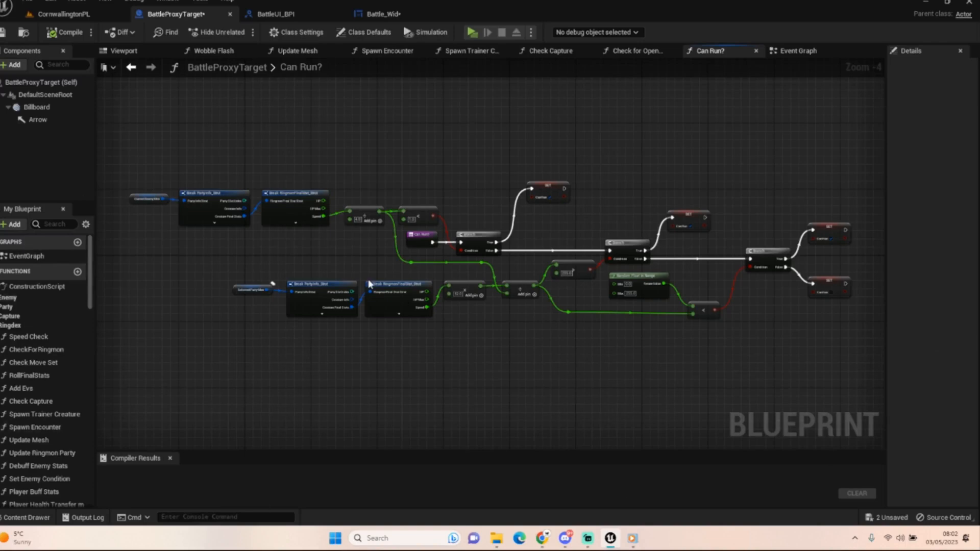
mouse_move(589, 303)
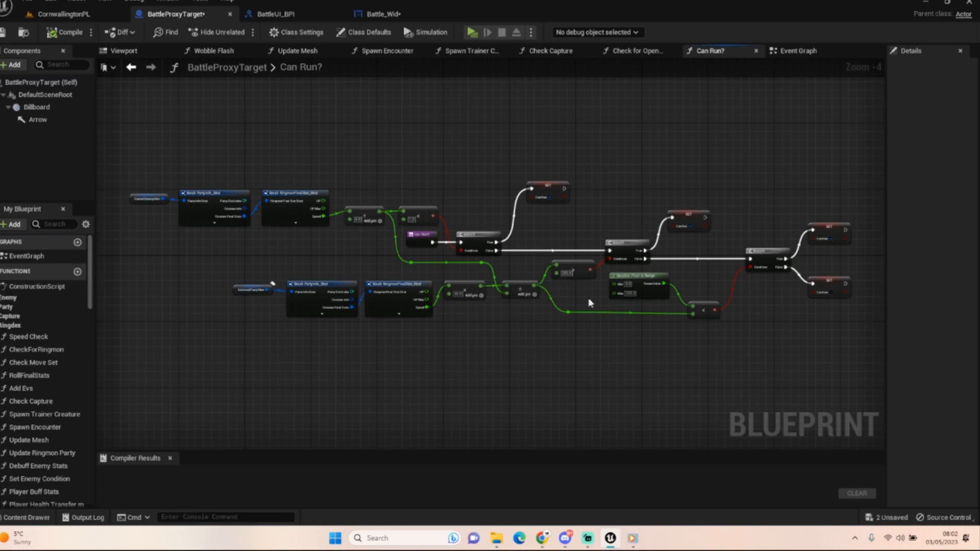
mouse_move(646, 394)
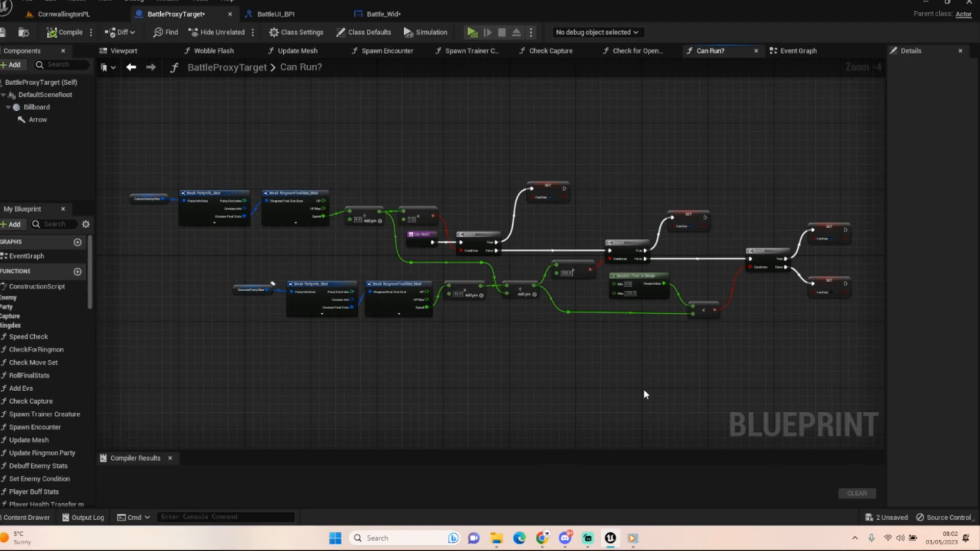
- Adjust the Can Run? comparison wiring so it branches into the two Return Nodes
drag(645, 394, 652, 378)
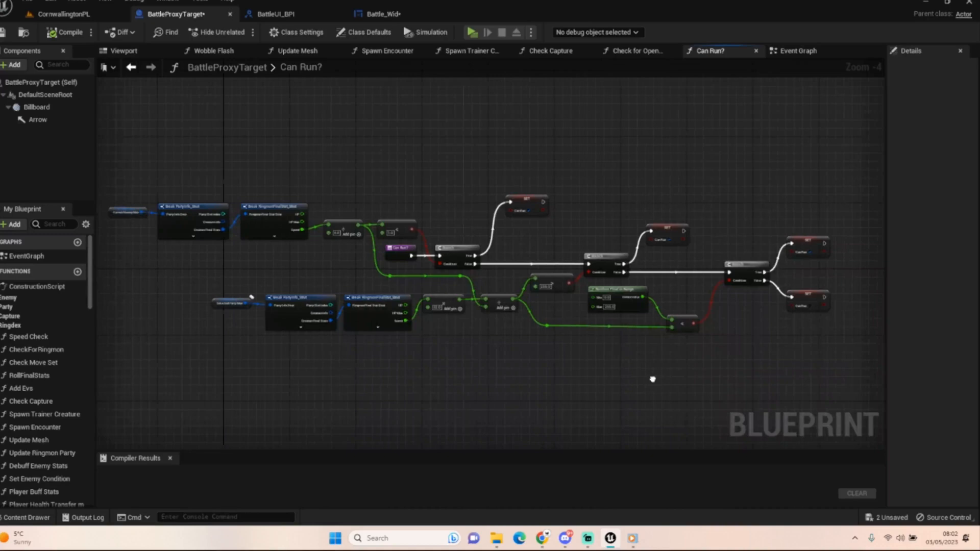
mouse_move(653, 383)
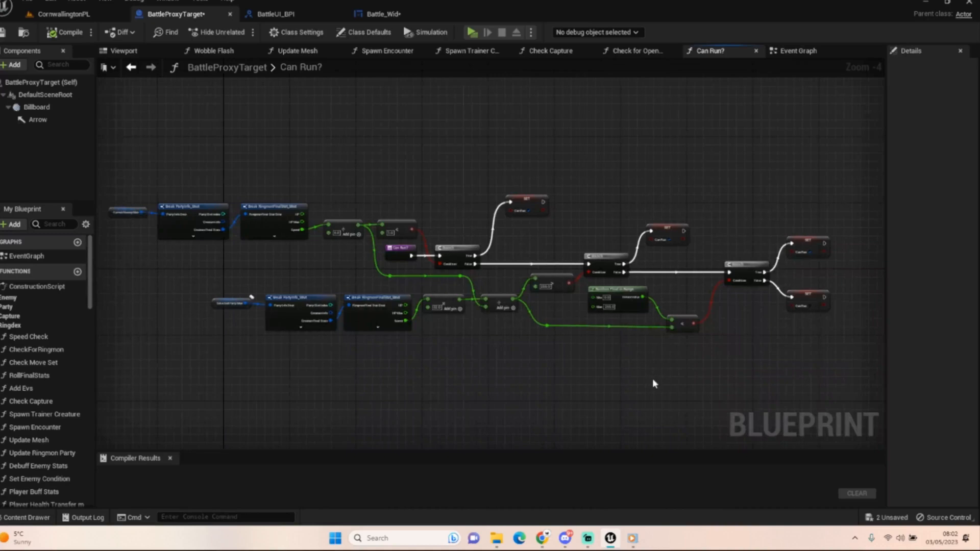
mouse_move(692, 374)
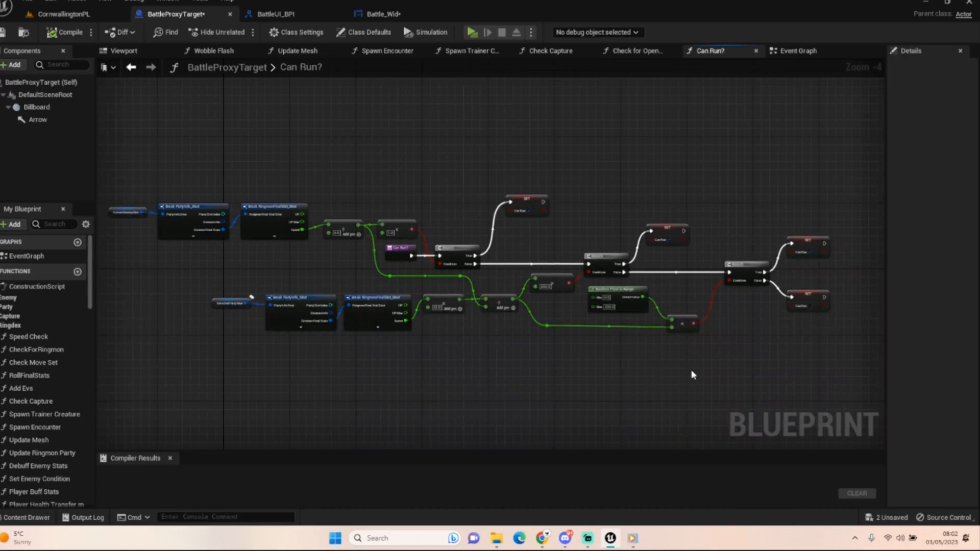
mouse_move(260, 289)
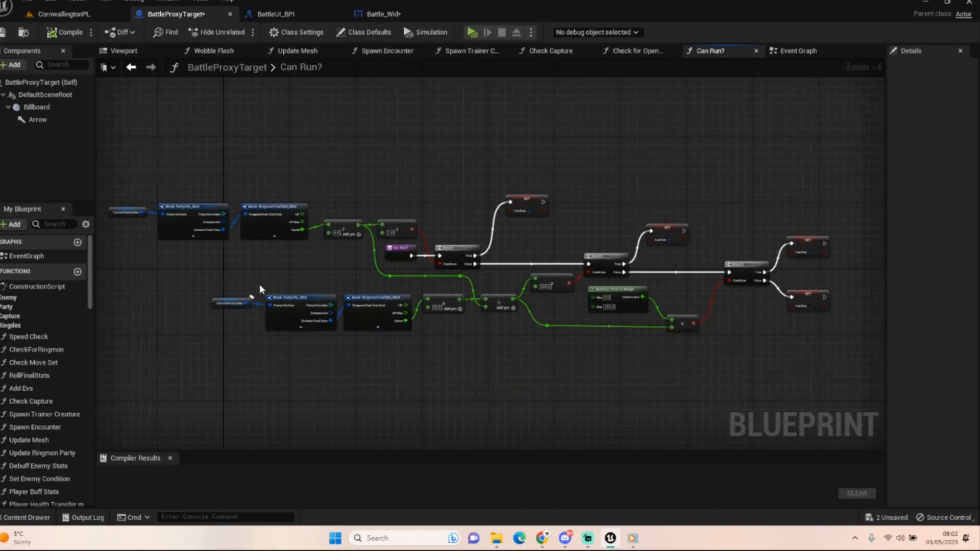
mouse_move(258, 289)
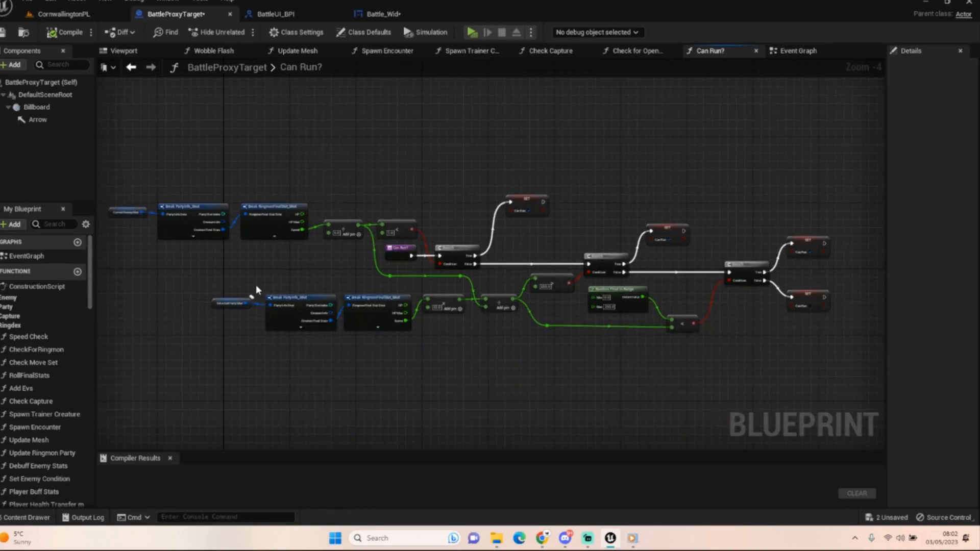
mouse_move(151, 244)
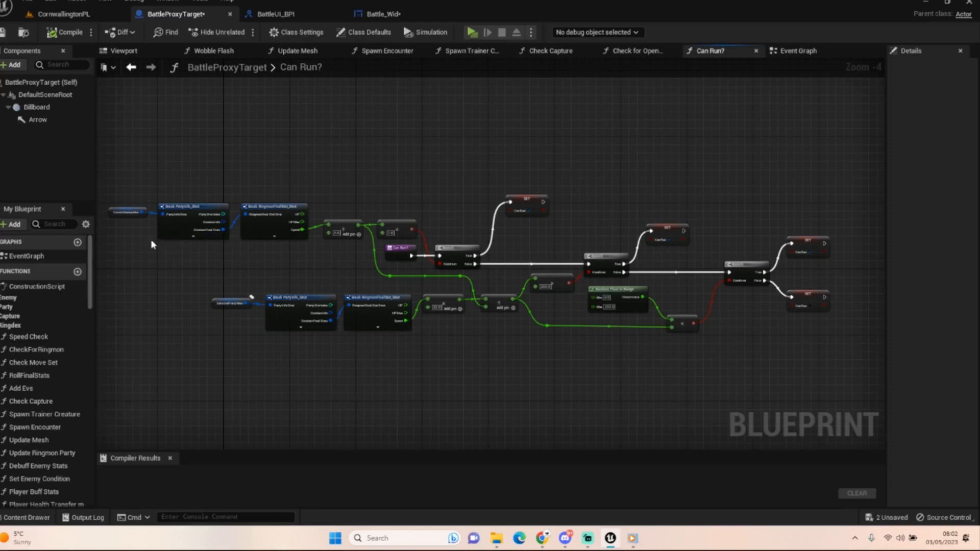
mouse_move(325, 251)
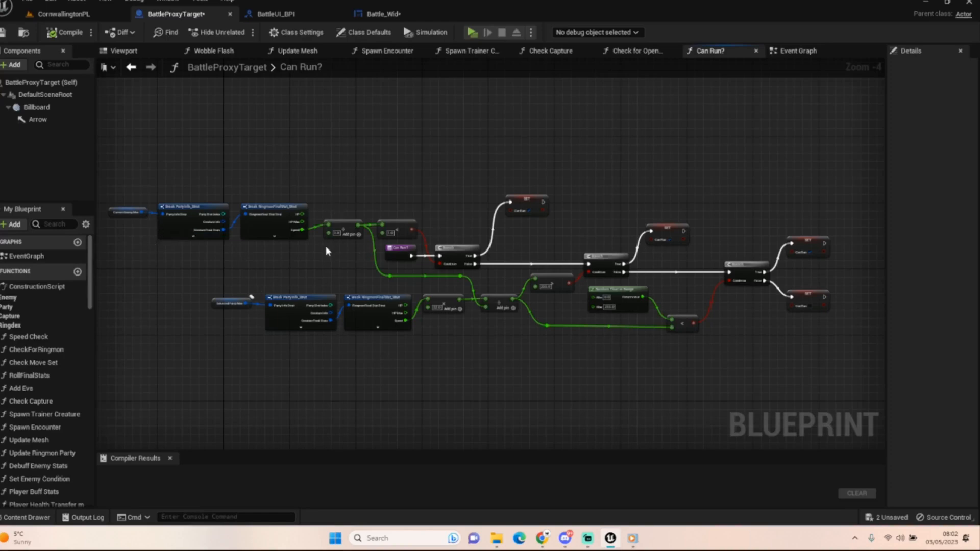
mouse_move(379, 288)
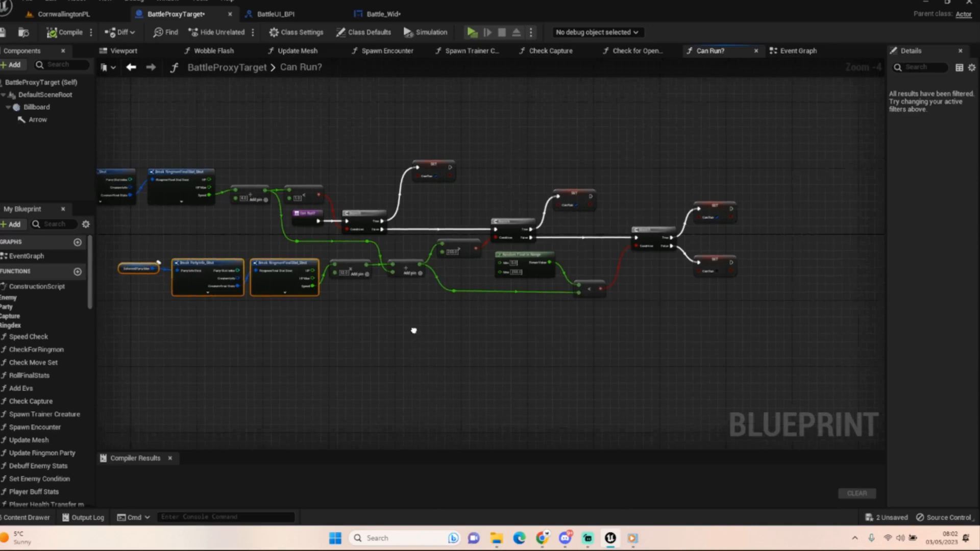
mouse_move(462, 288)
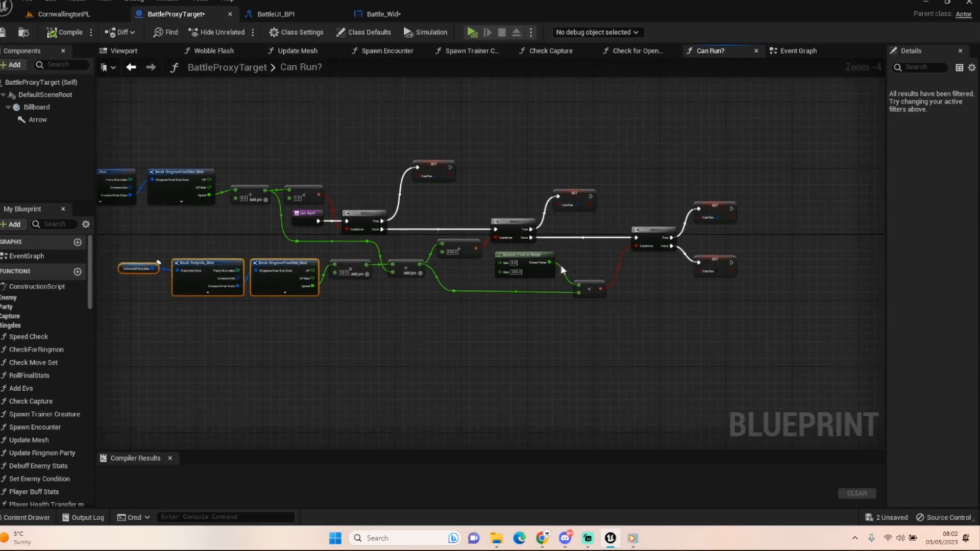
mouse_move(567, 342)
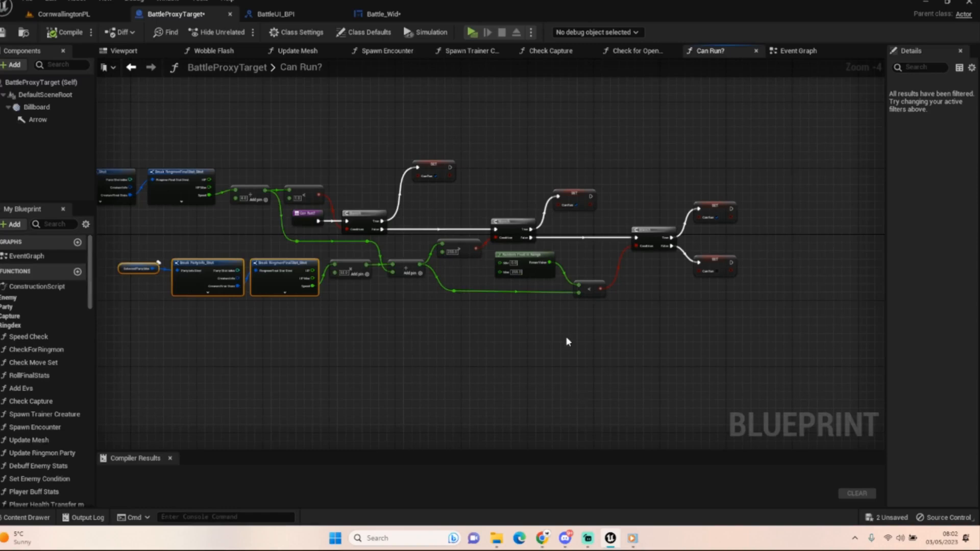
mouse_move(569, 334)
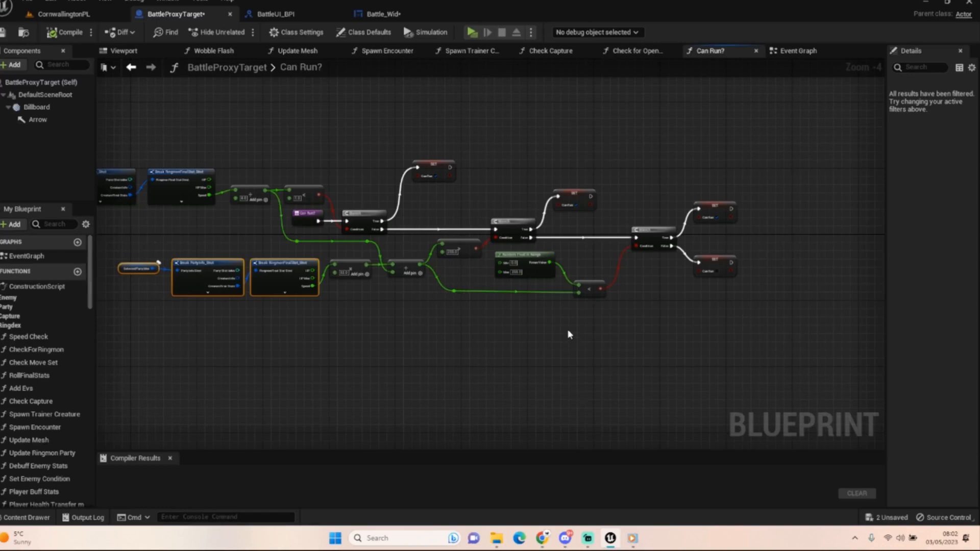
mouse_move(419, 294)
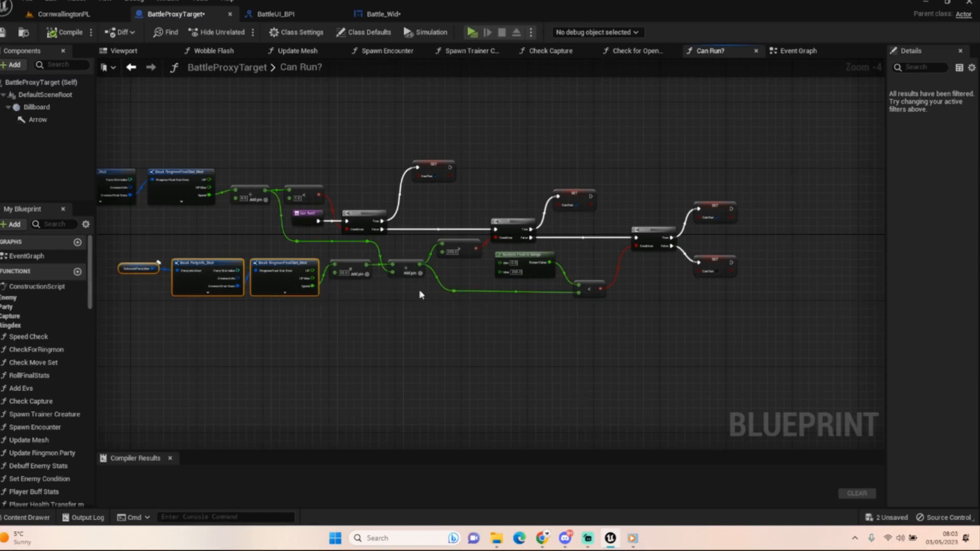
mouse_move(721, 192)
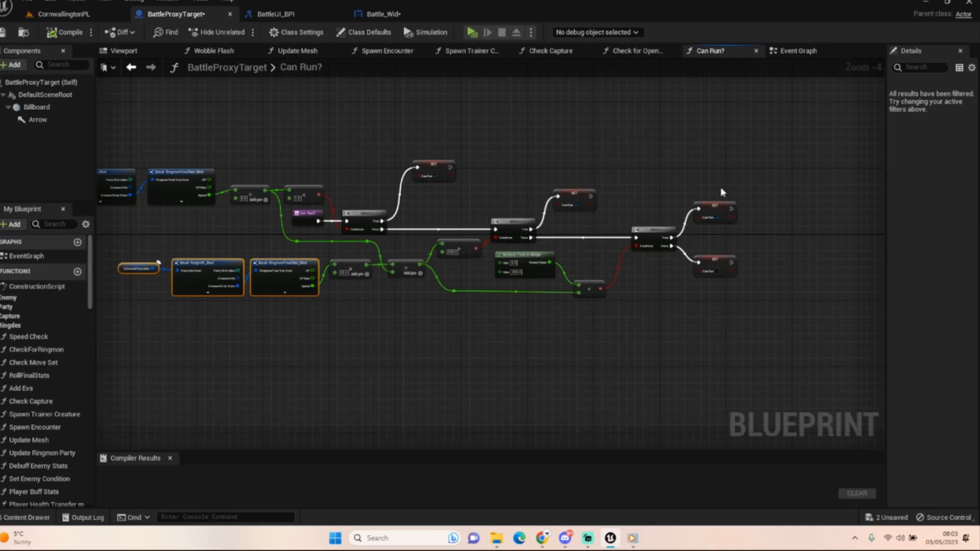
mouse_move(727, 285)
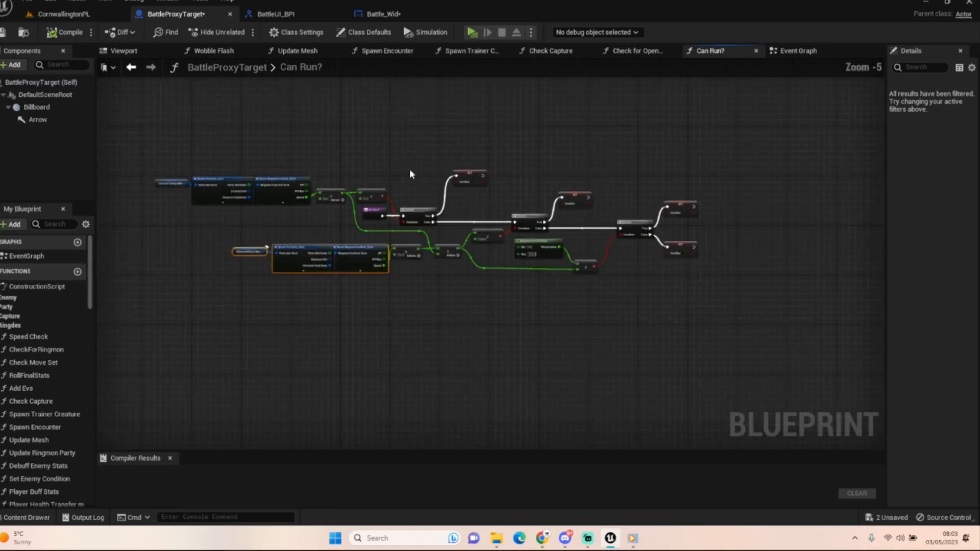
mouse_move(430, 306)
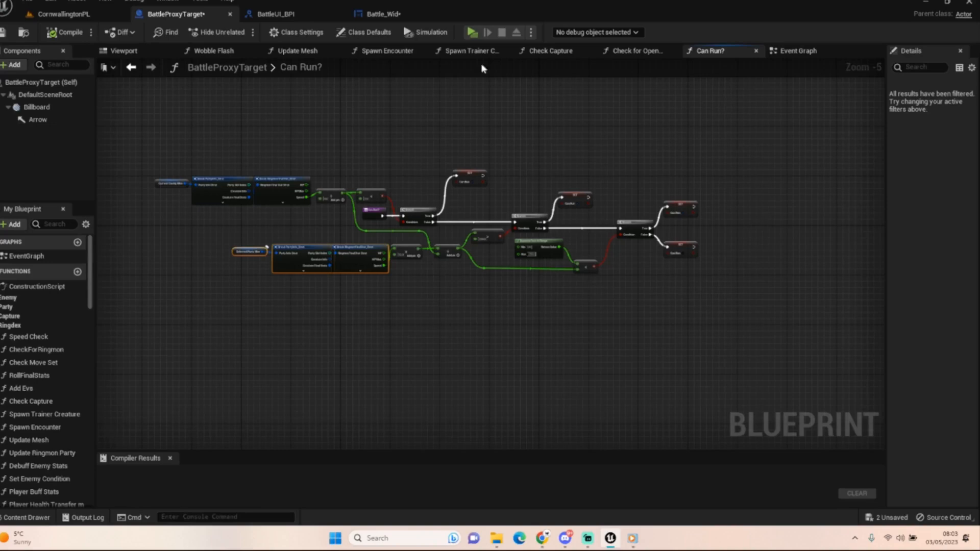
mouse_move(456, 349)
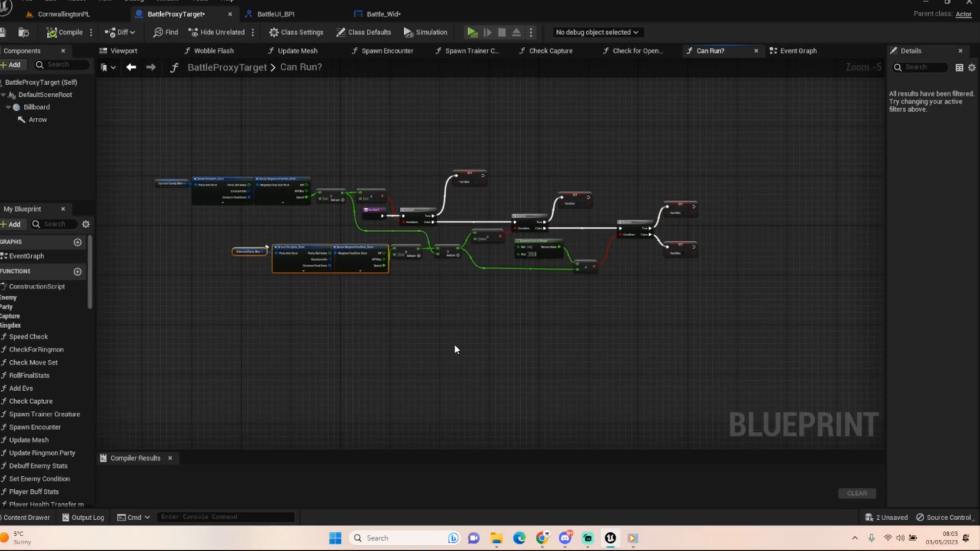
mouse_move(415, 323)
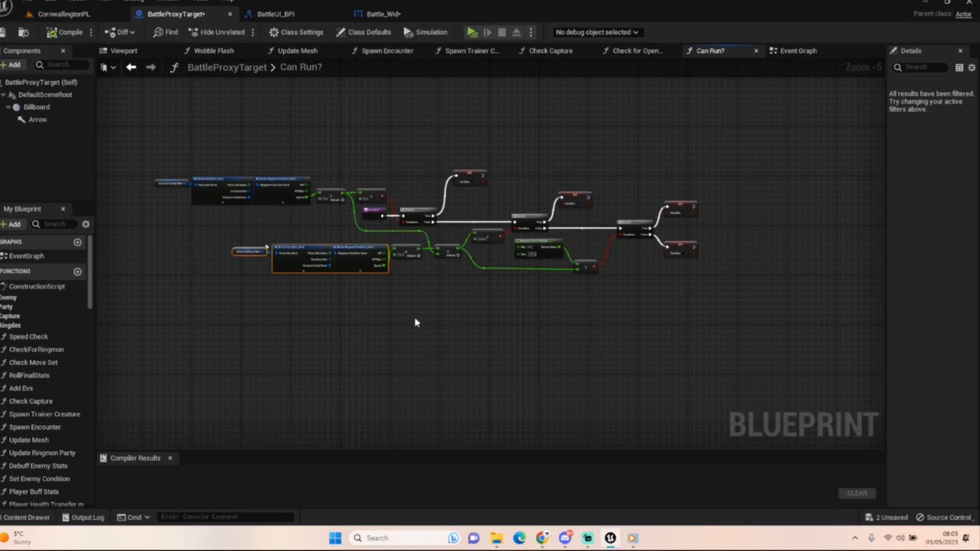
mouse_move(660, 110)
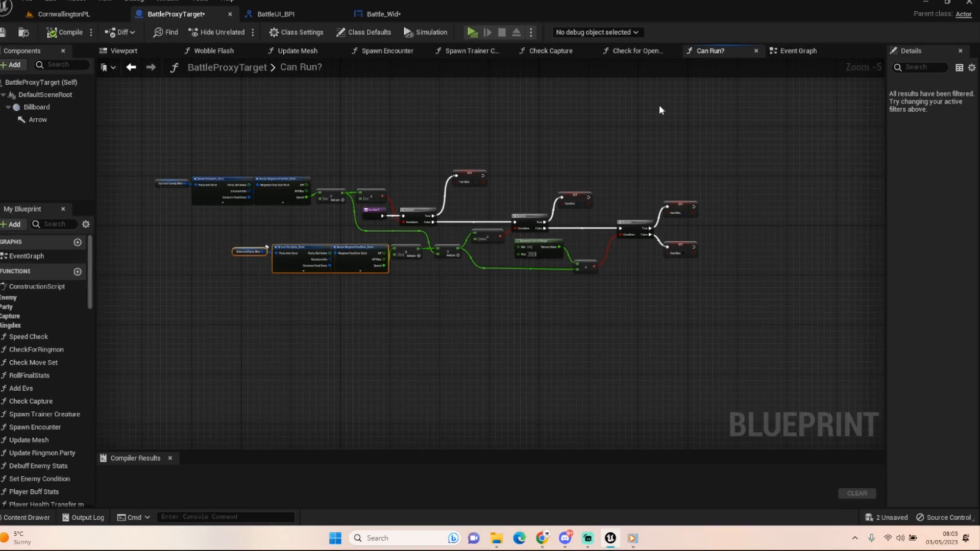
mouse_move(700, 66)
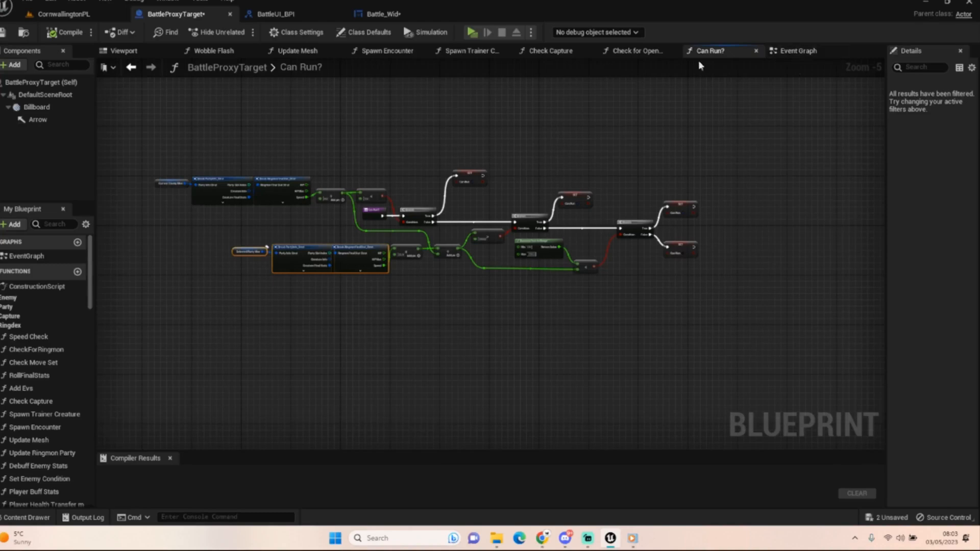
click(798, 51)
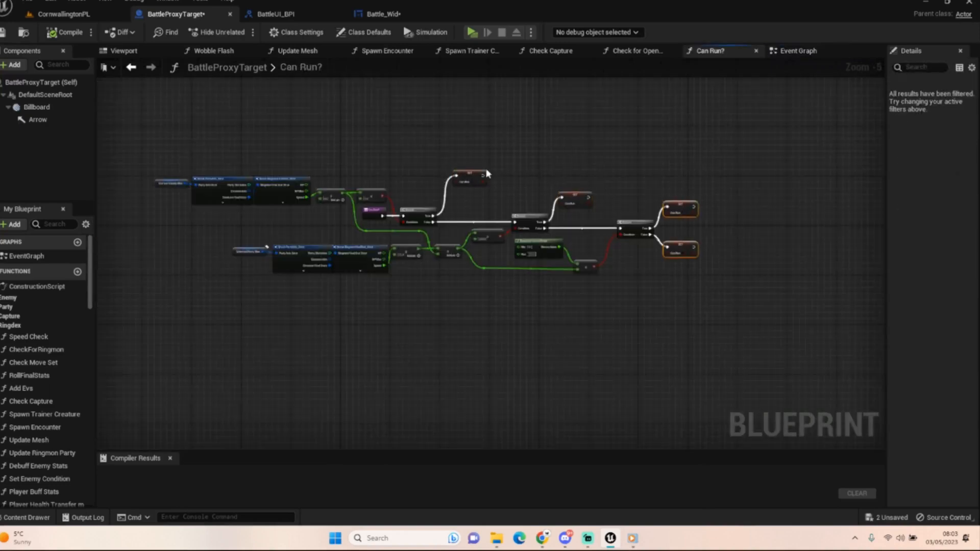
- Inspect the Can Run getter feeding the Branch between Got Away Safely and Enemy Turn
click(799, 51)
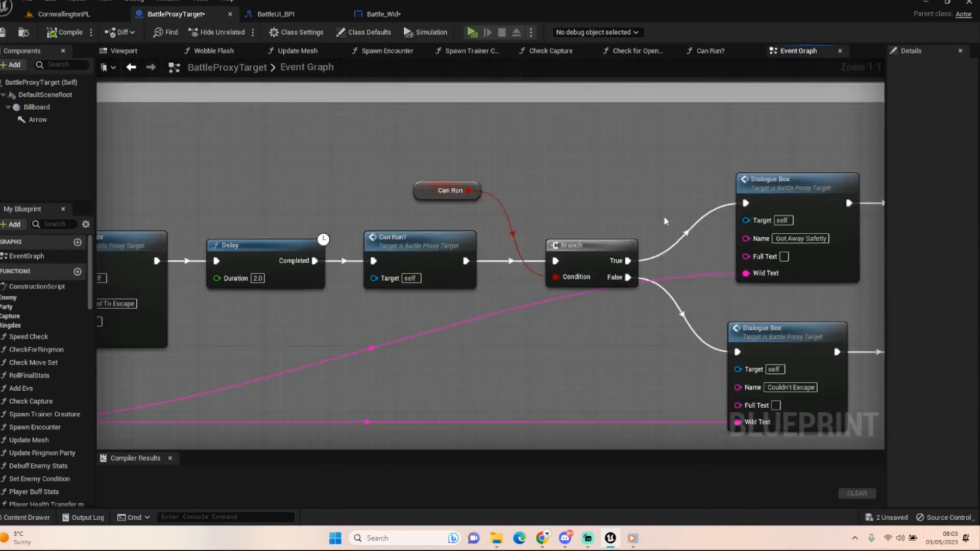
click(447, 190)
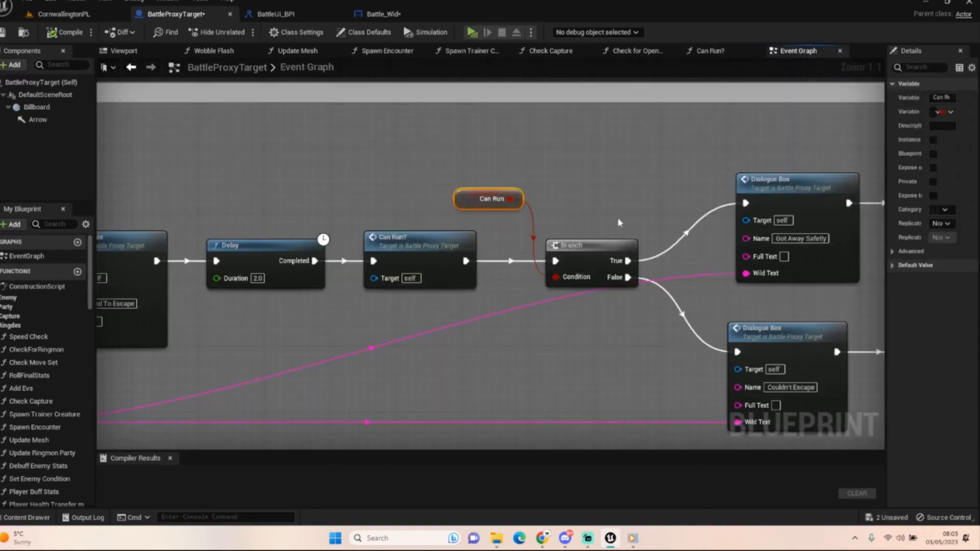
scroll(down, 3)
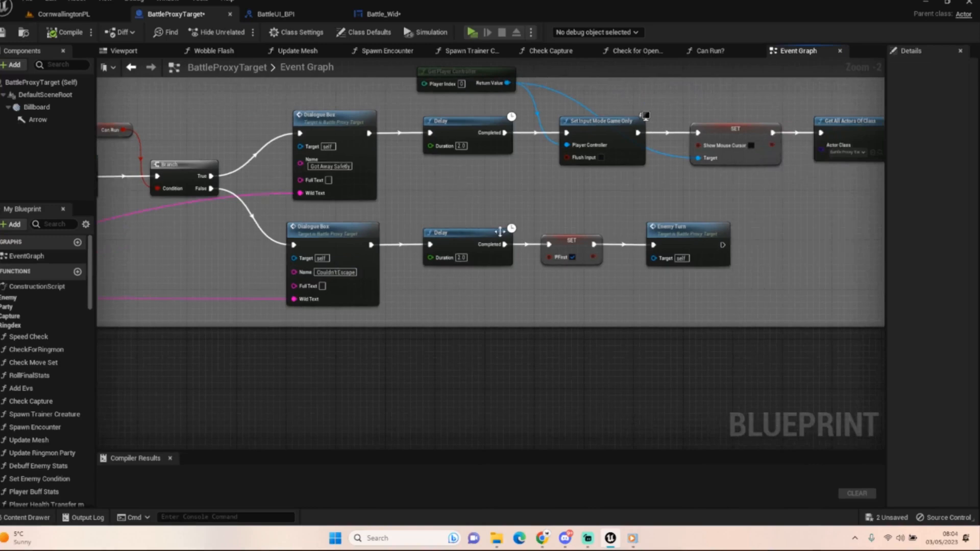
mouse_move(569, 243)
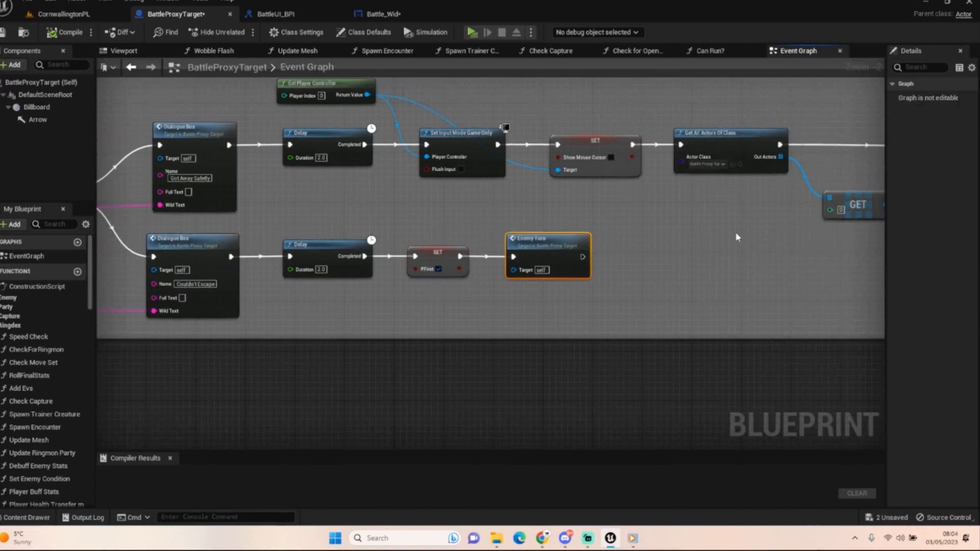
scroll(down, 3)
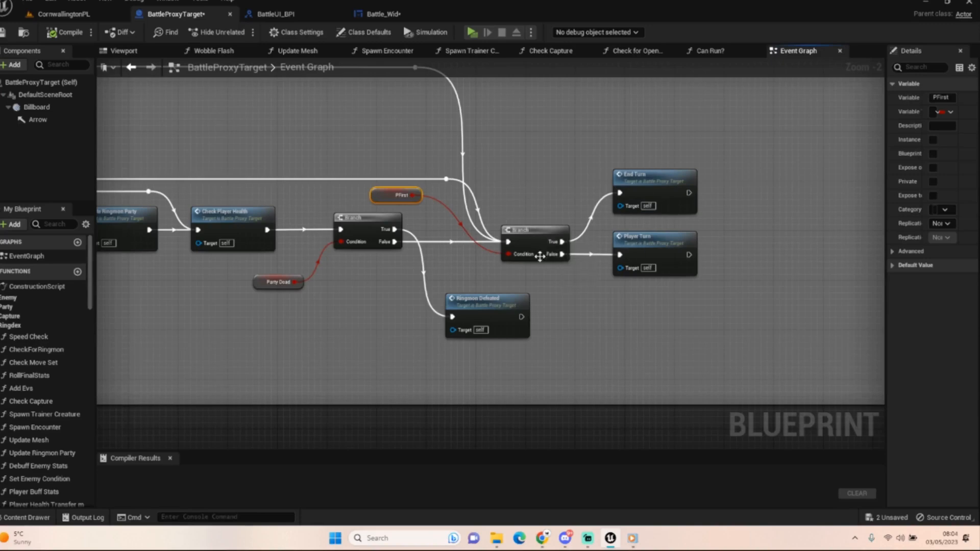
mouse_move(586, 327)
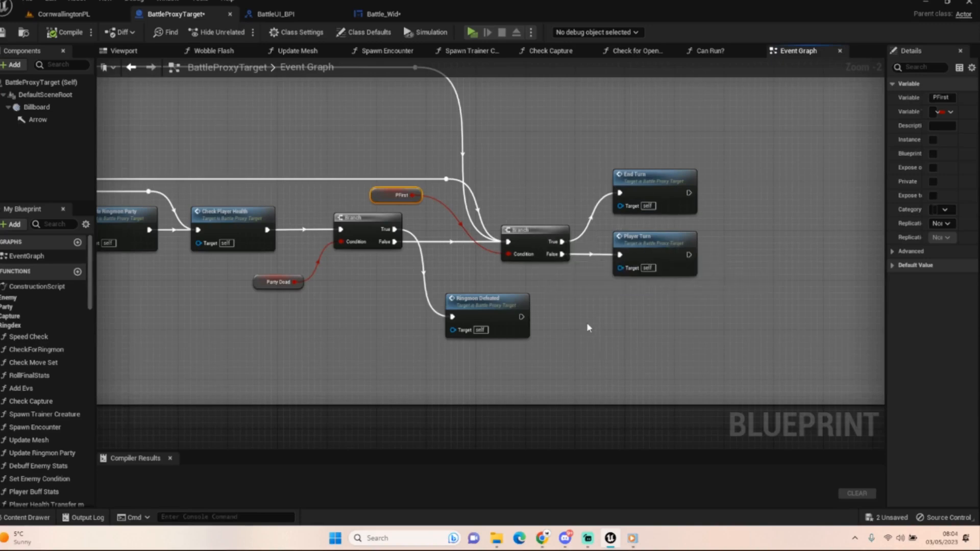
mouse_move(528, 212)
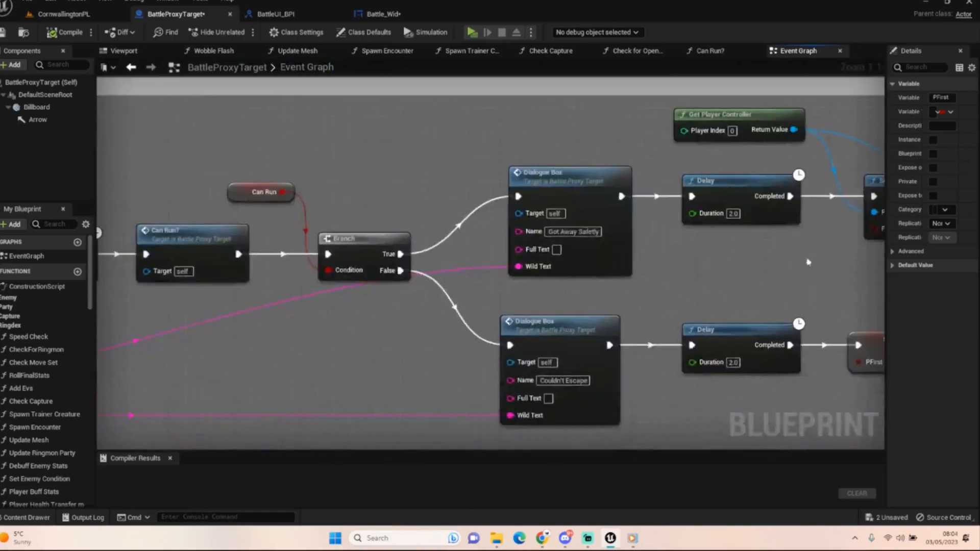
mouse_move(682, 264)
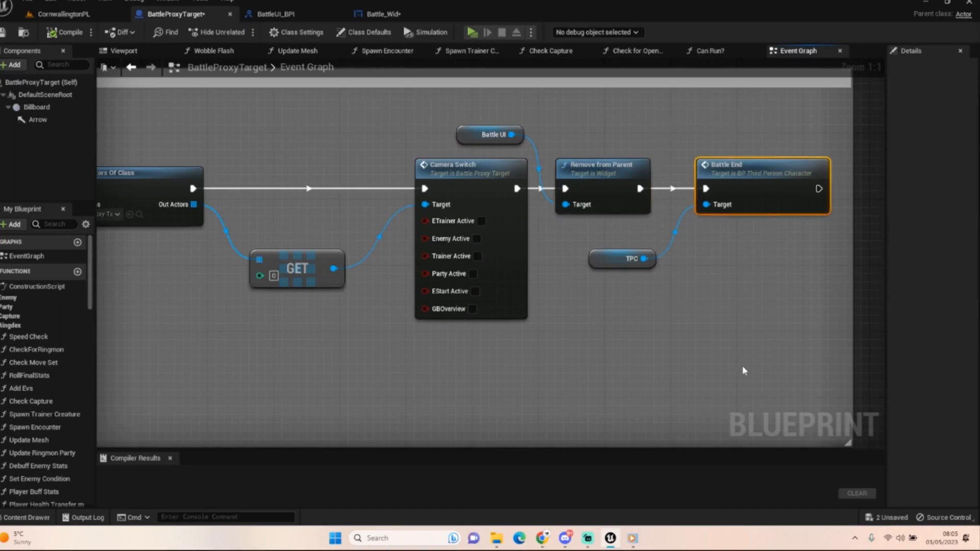
click(622, 259)
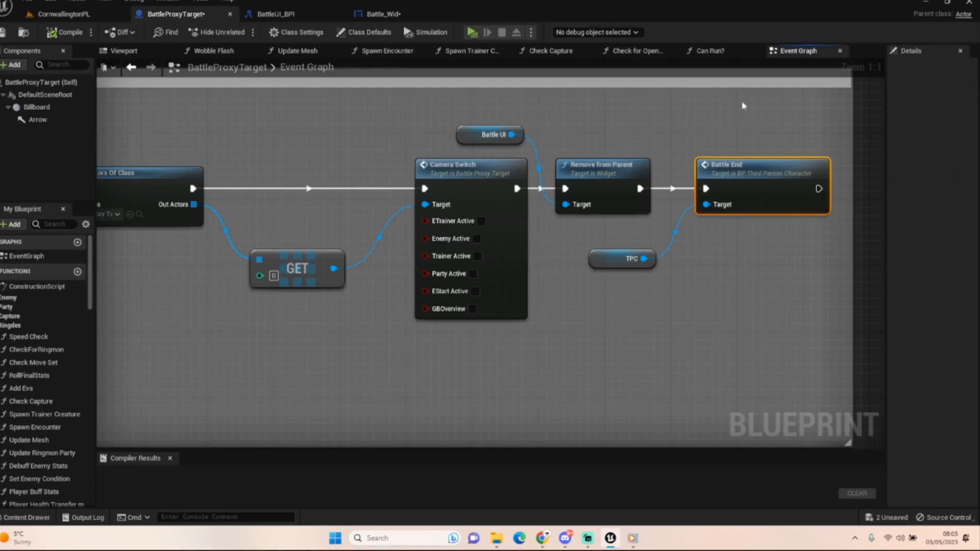
mouse_move(794, 434)
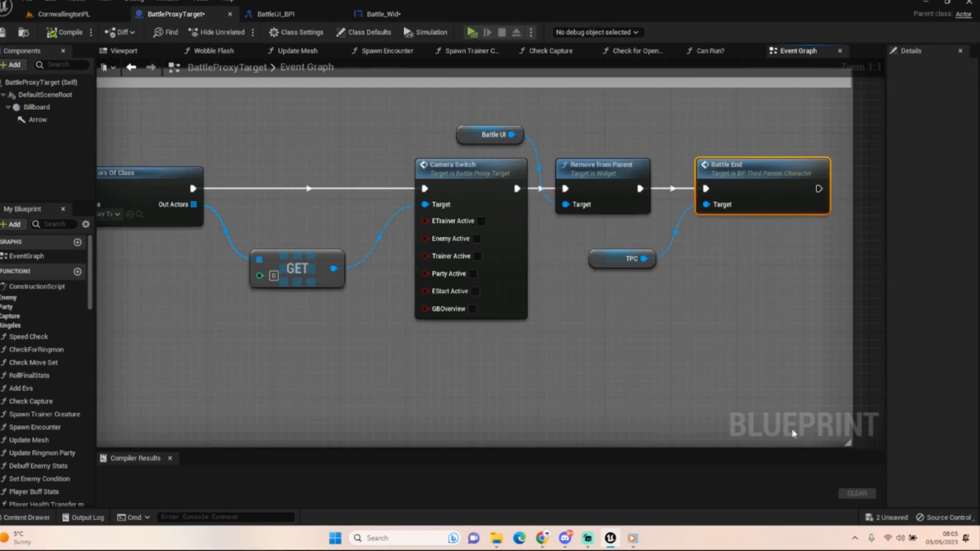
mouse_move(670, 386)
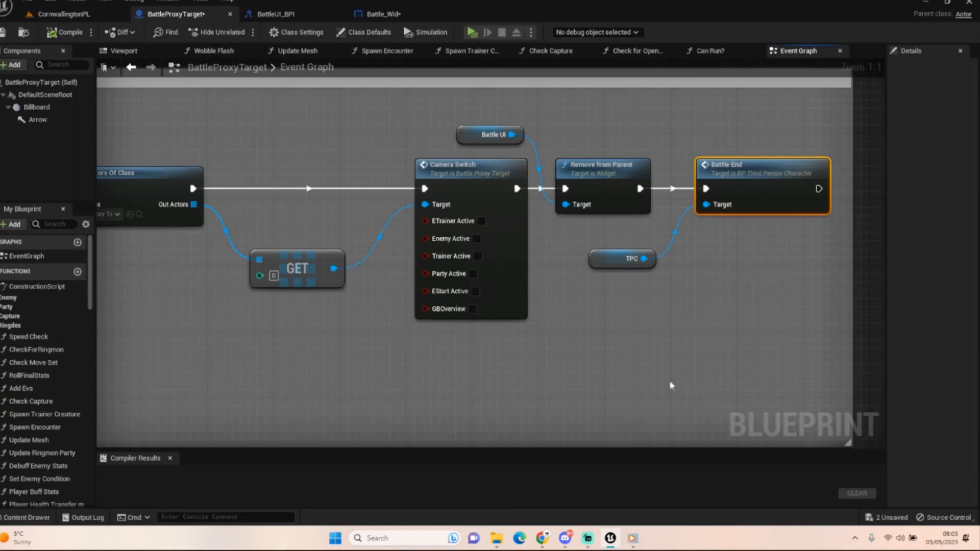
mouse_move(716, 471)
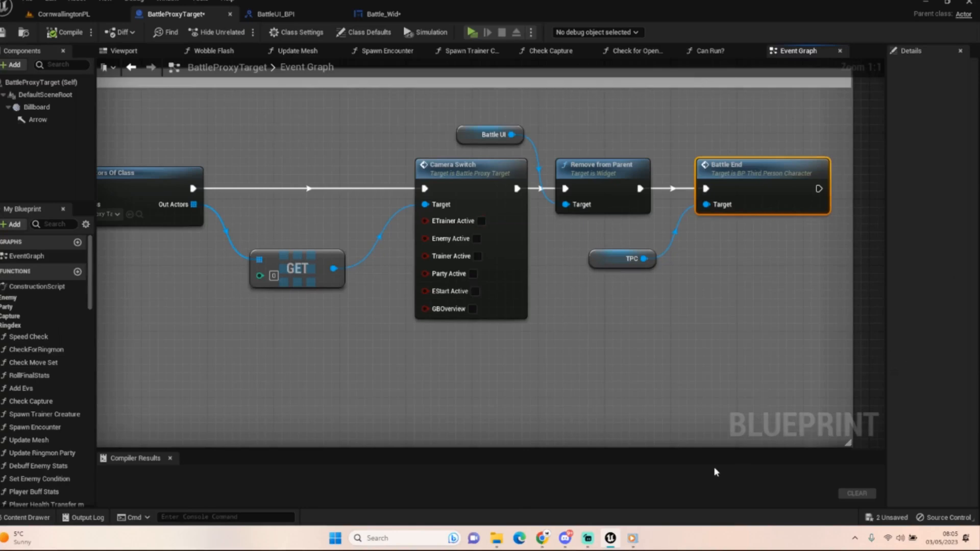
click(633, 243)
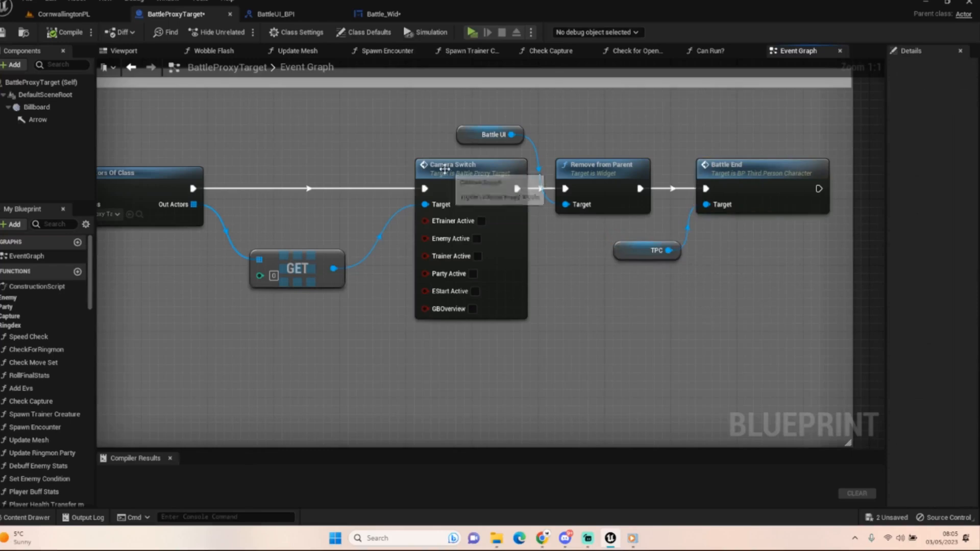
mouse_move(277, 114)
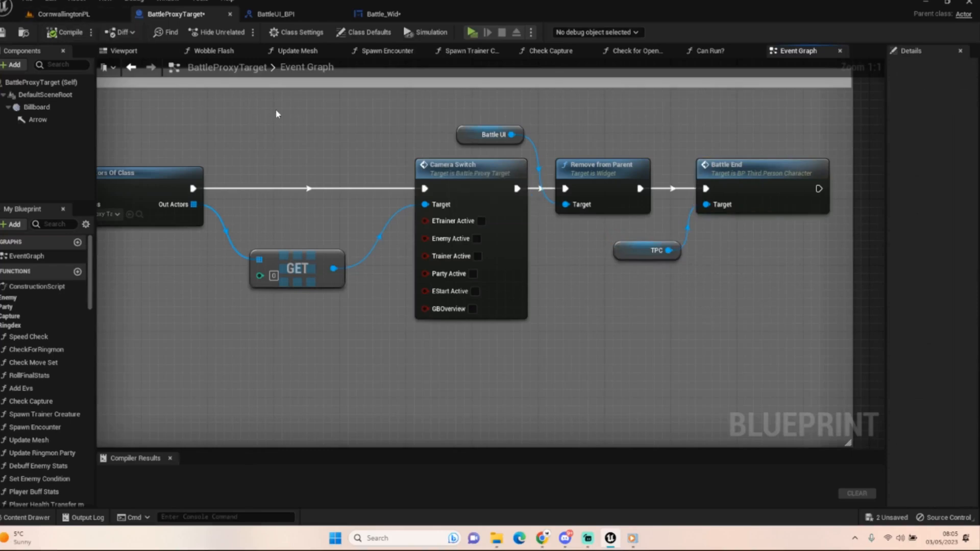
scroll(down, 3)
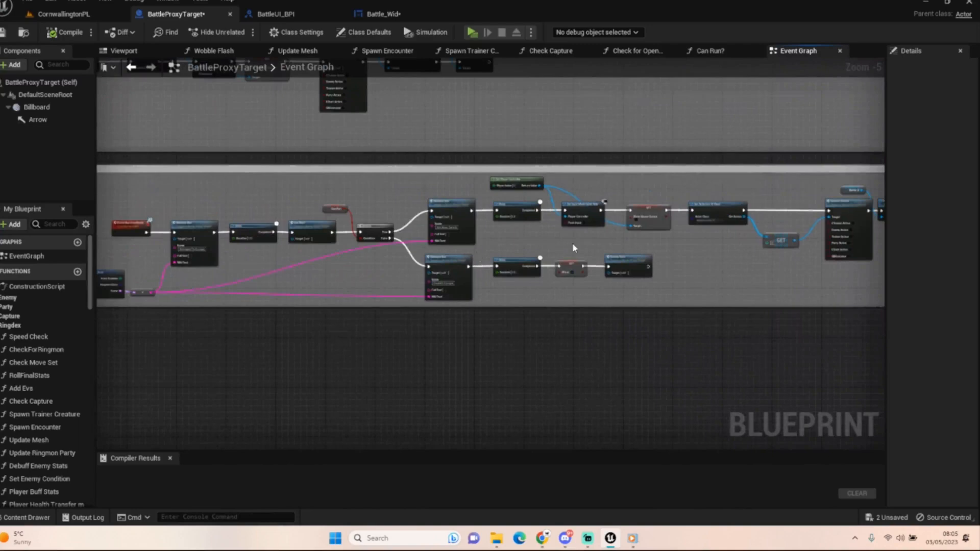
scroll(down, 3)
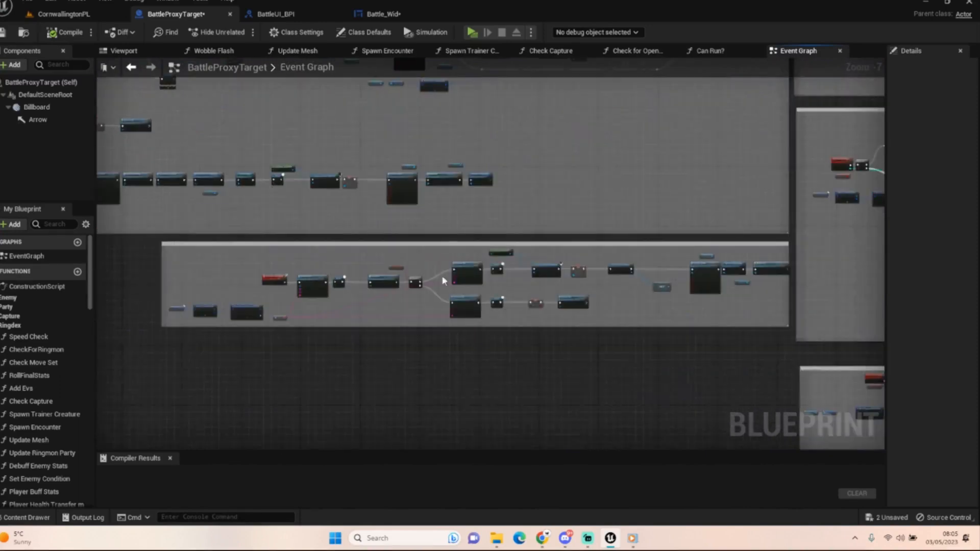
mouse_move(591, 334)
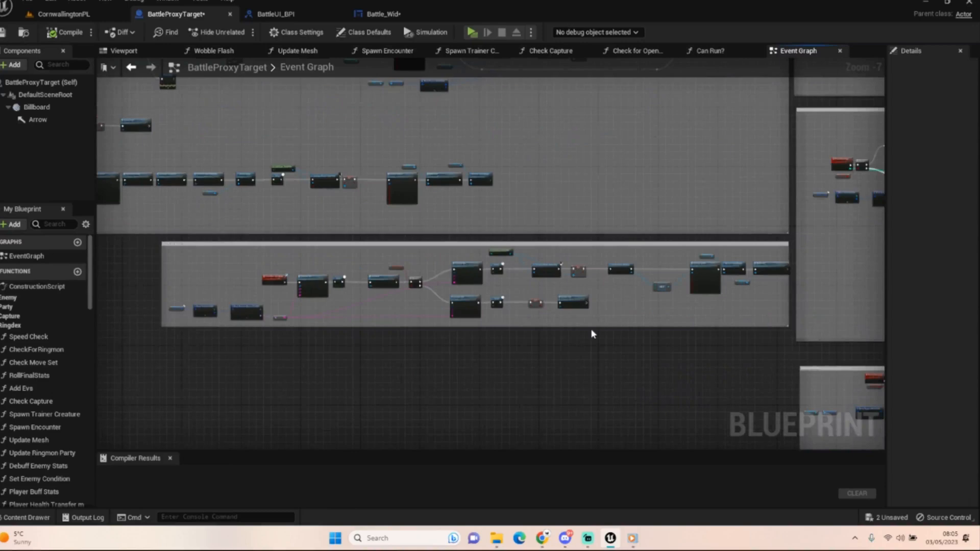
mouse_move(810, 239)
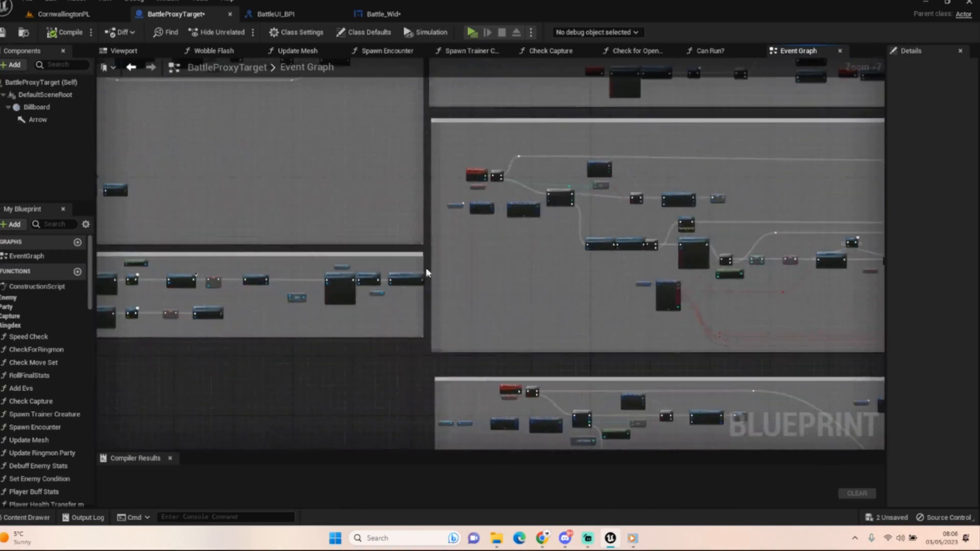
mouse_move(401, 432)
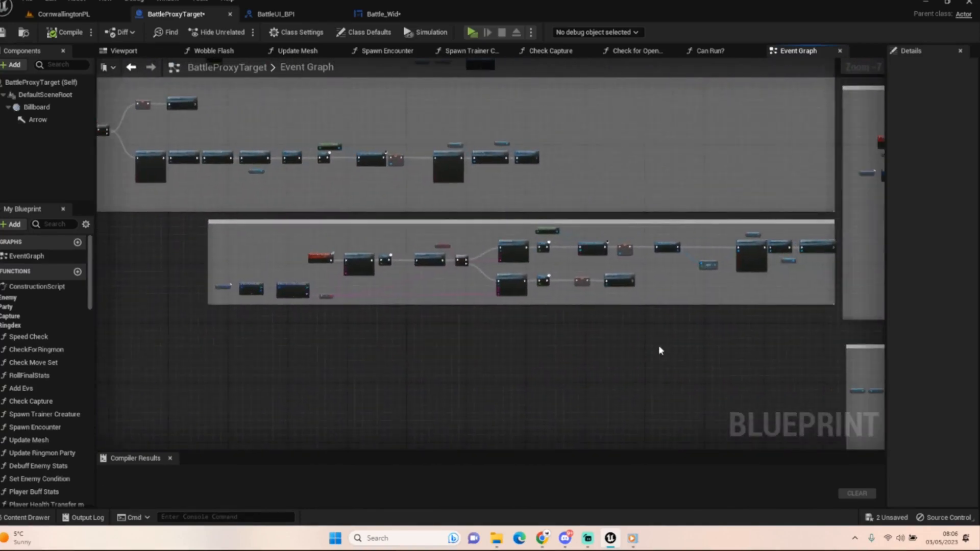
mouse_move(673, 316)
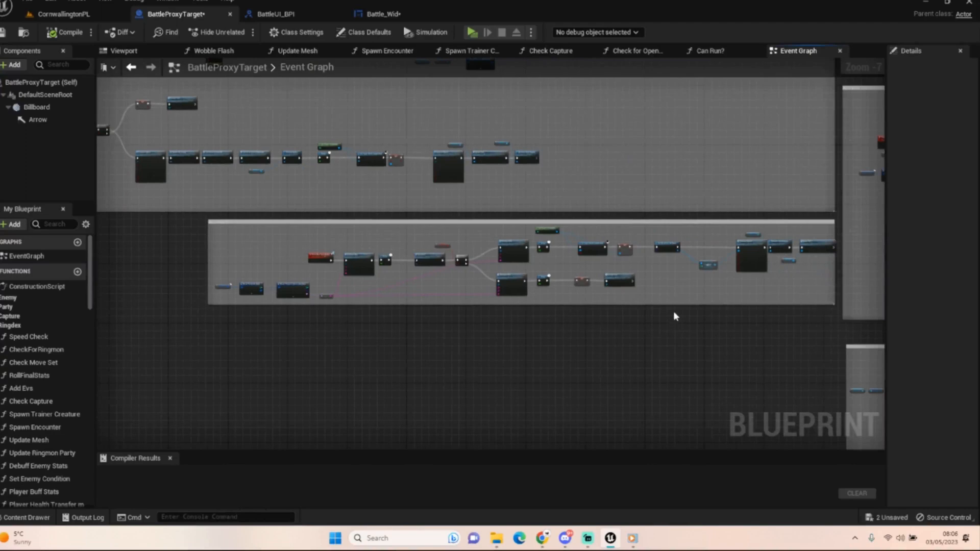
mouse_move(666, 321)
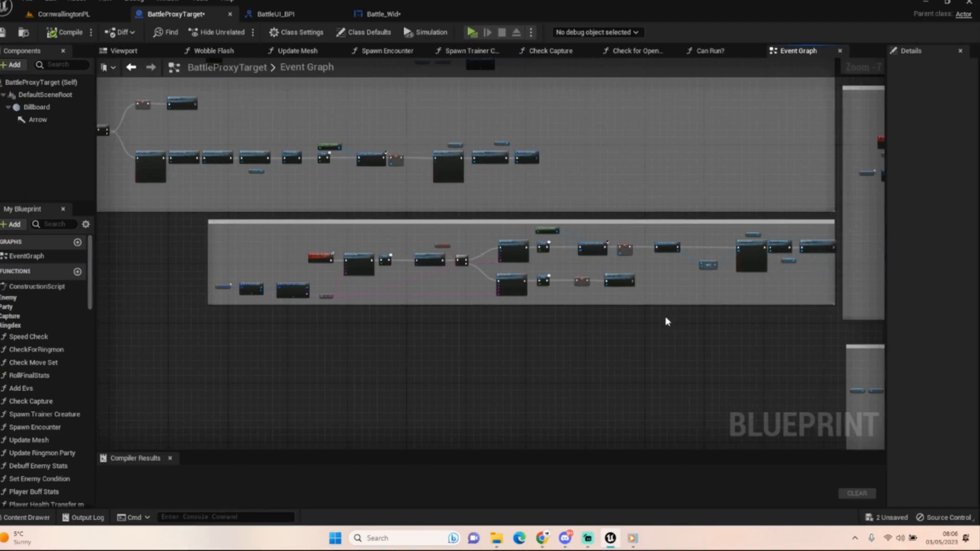
mouse_move(655, 312)
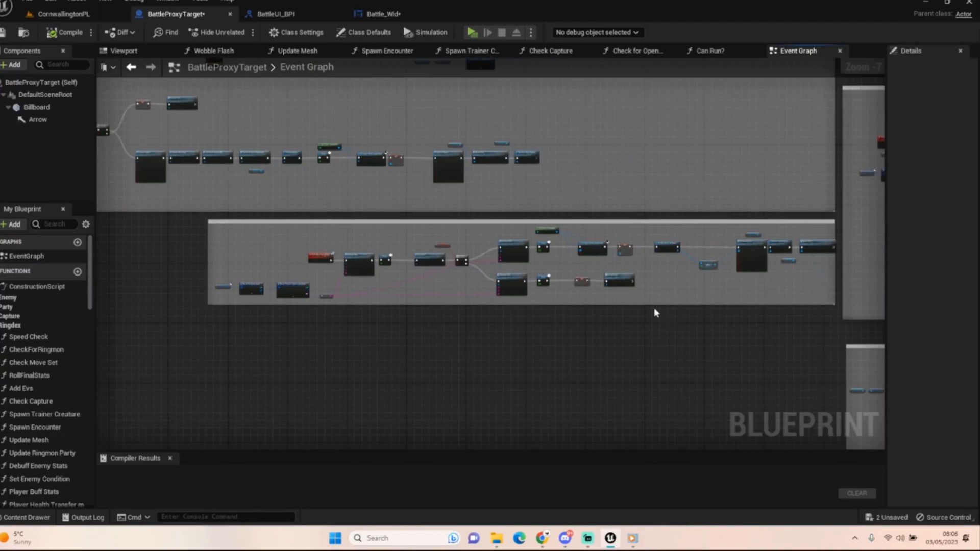